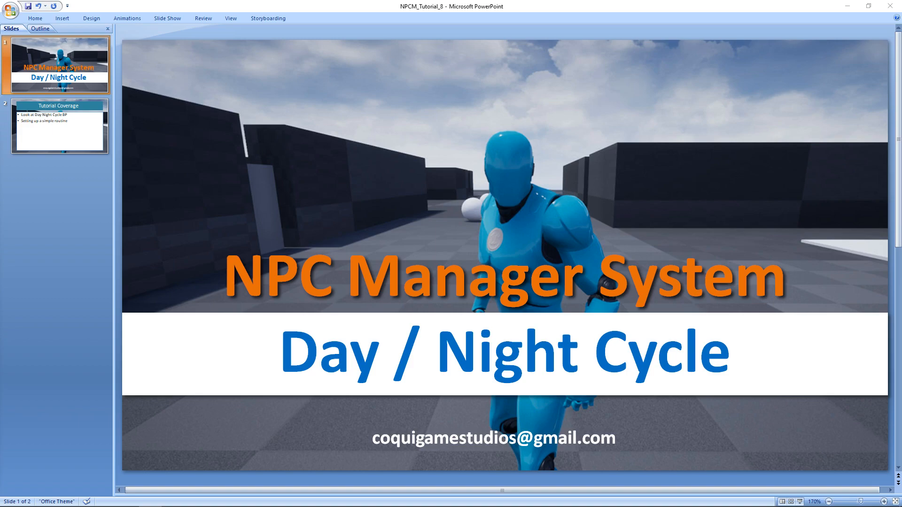
Show the second slide, 'Tutorial Coverage', covering the Day Night Cycle BP and a simple routine
click(57, 126)
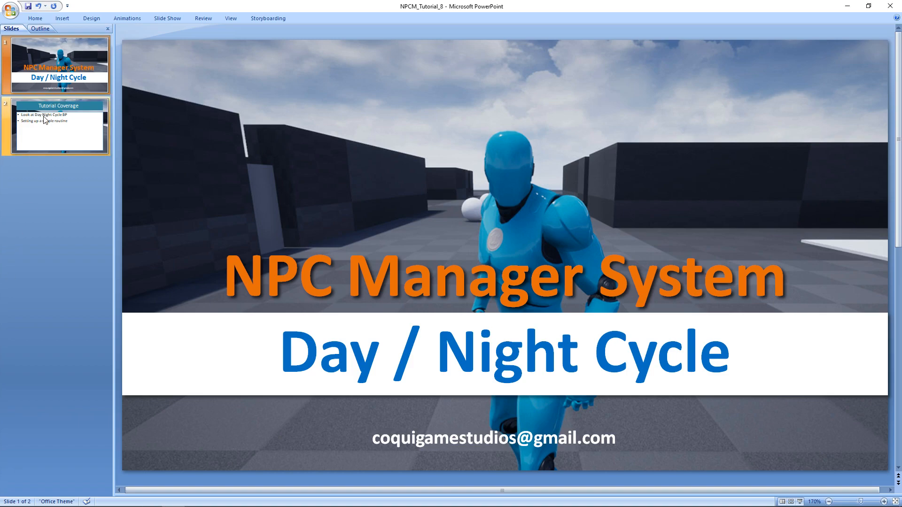
click(57, 127)
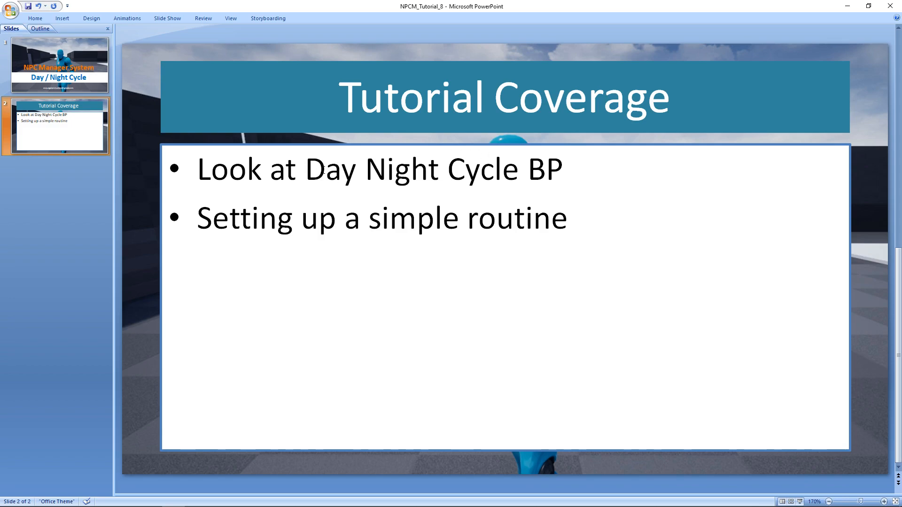
mouse_move(350, 163)
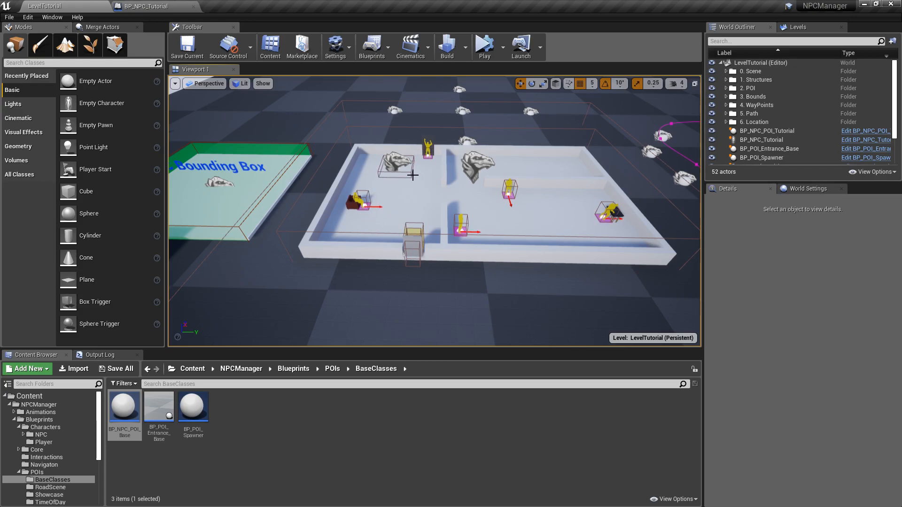
mouse_move(584, 210)
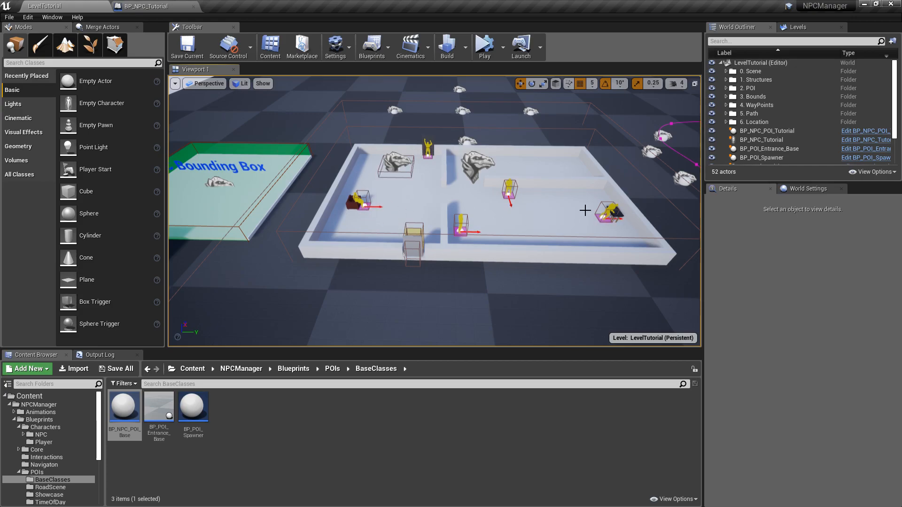
Review BP_NPC_POI_Tutorial's Details, then select BP_NPC_Tutorial in the World Outliner
click(762, 131)
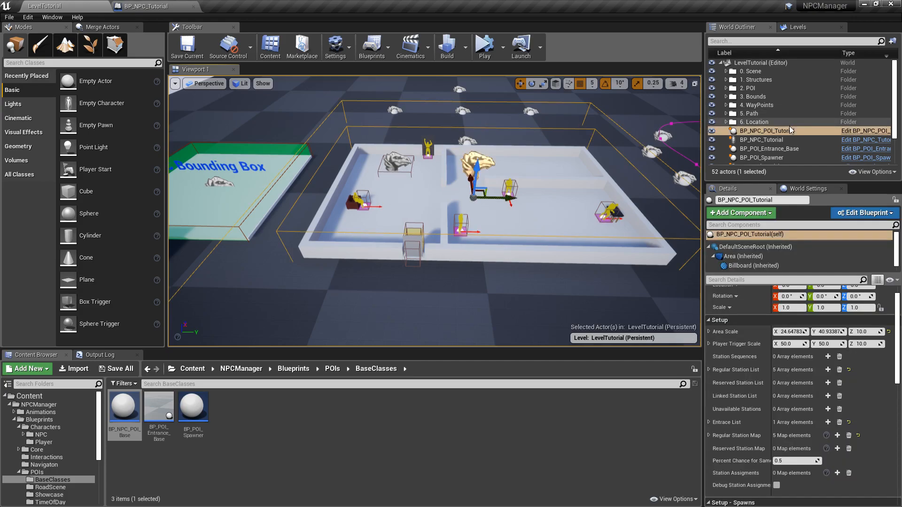
scroll(down, 3)
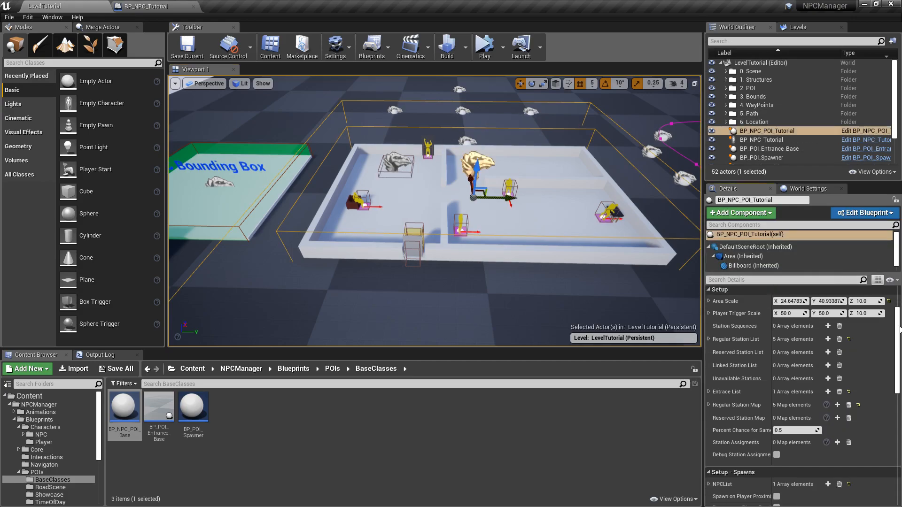
scroll(down, 3)
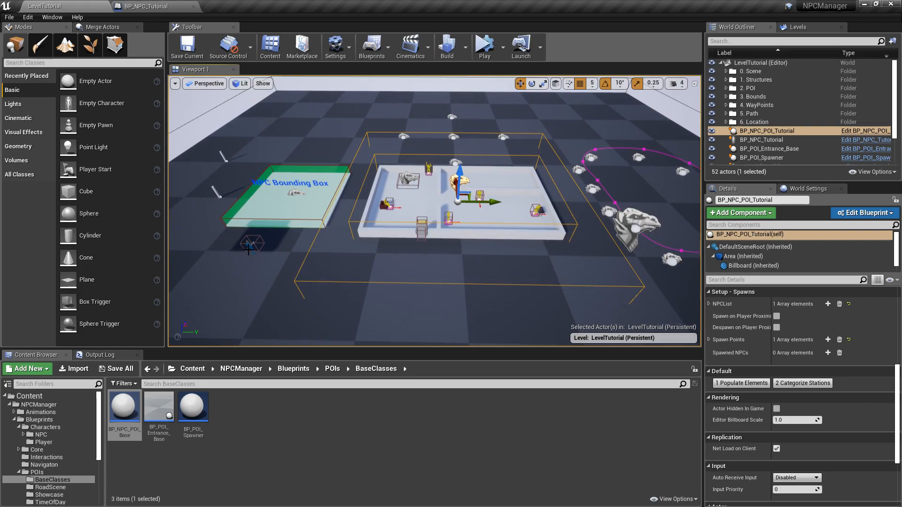
click(761, 139)
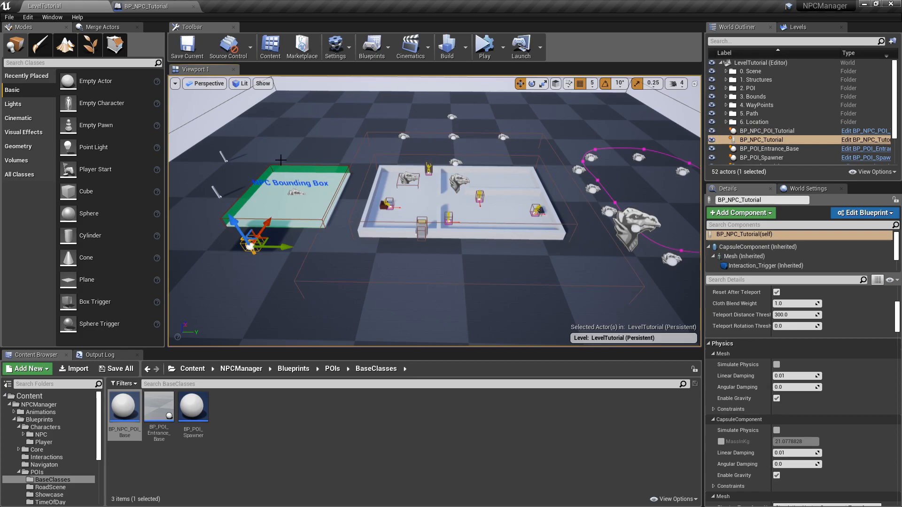
mouse_move(371, 212)
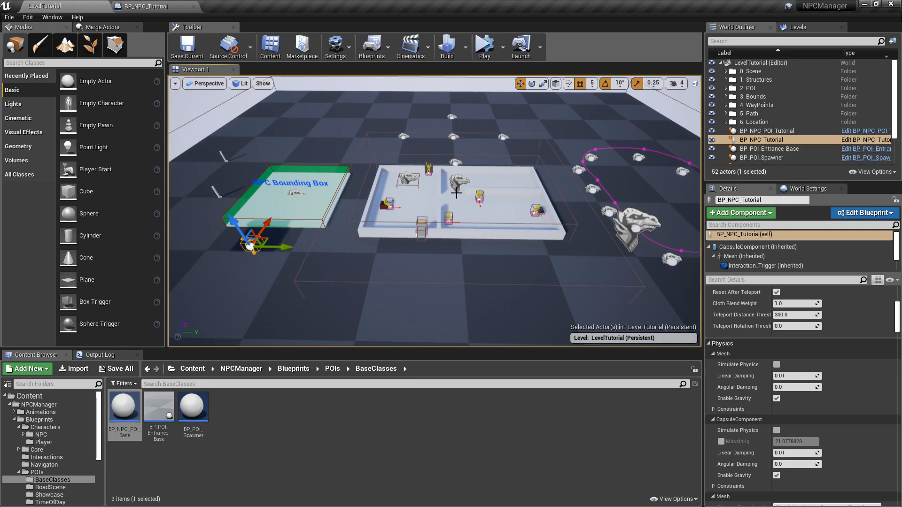
mouse_move(287, 148)
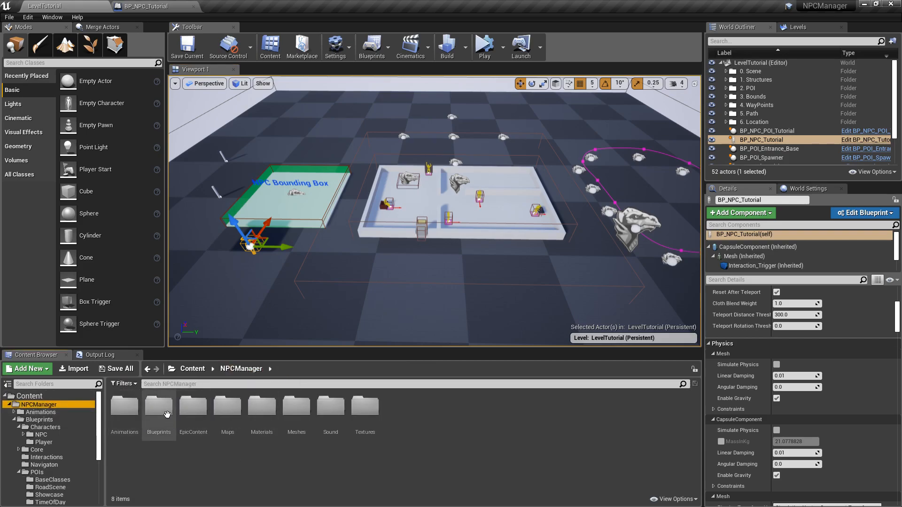
Place BP_DayNightCycle from Content > NPCManager > Blueprints into the level
double_click(158, 407)
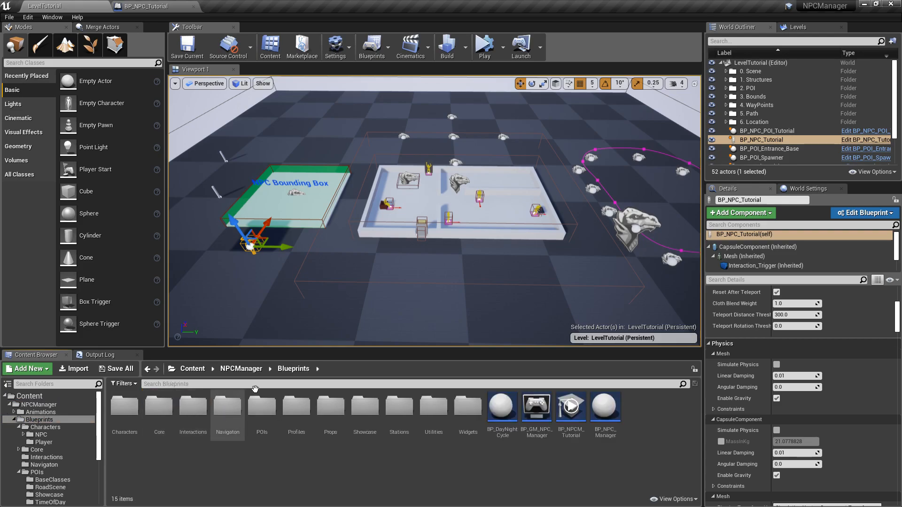
mouse_move(533, 451)
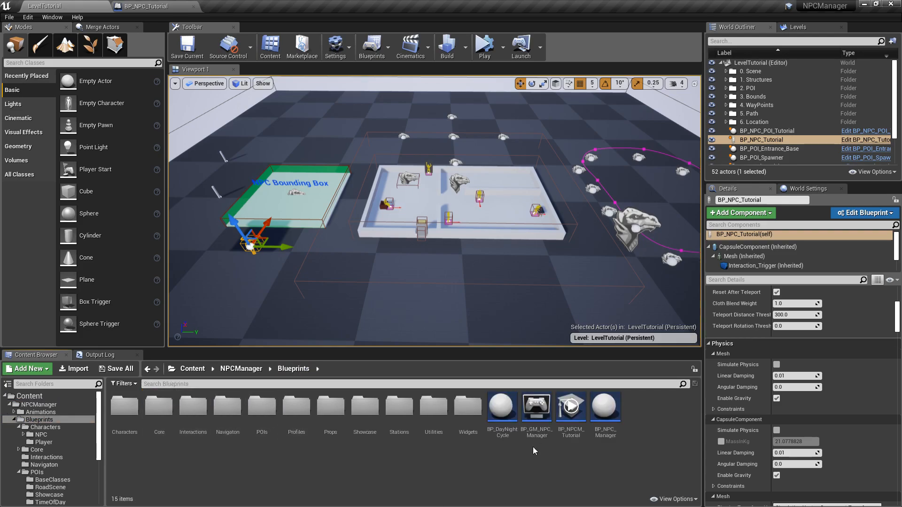
click(502, 406)
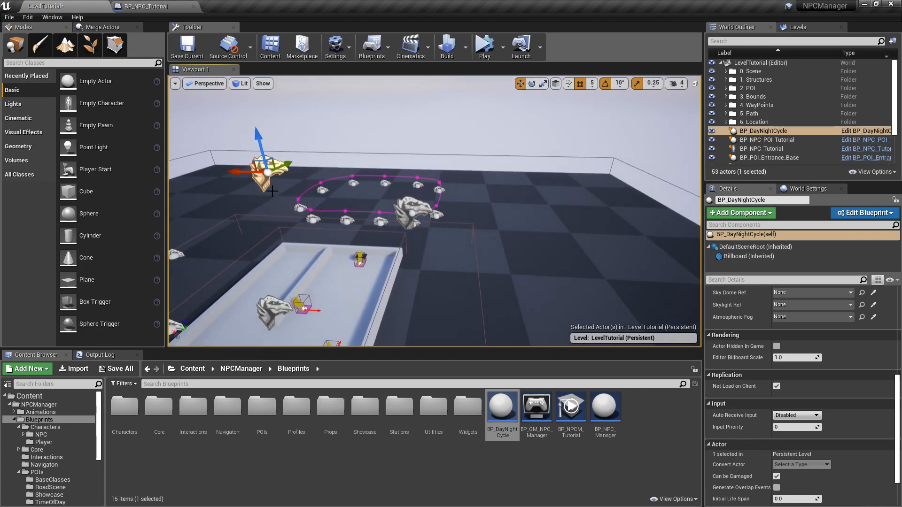
scroll(down, 3)
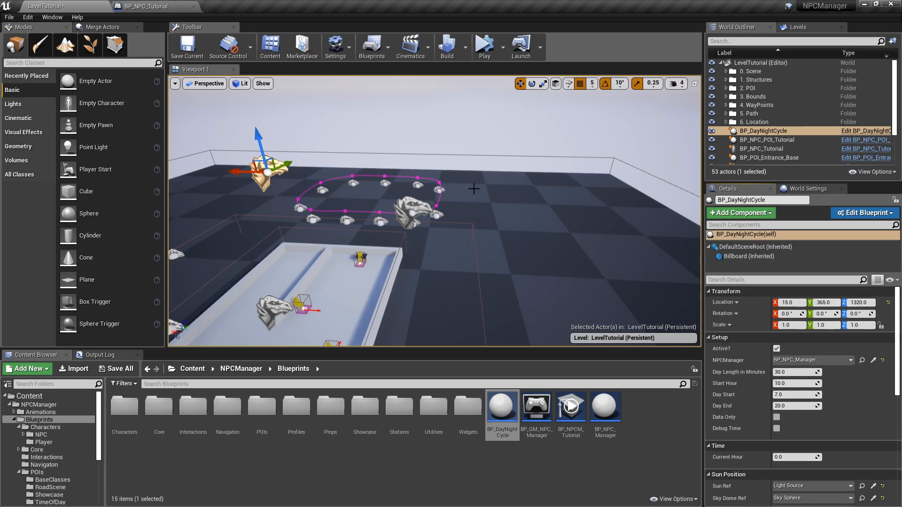
mouse_move(499, 292)
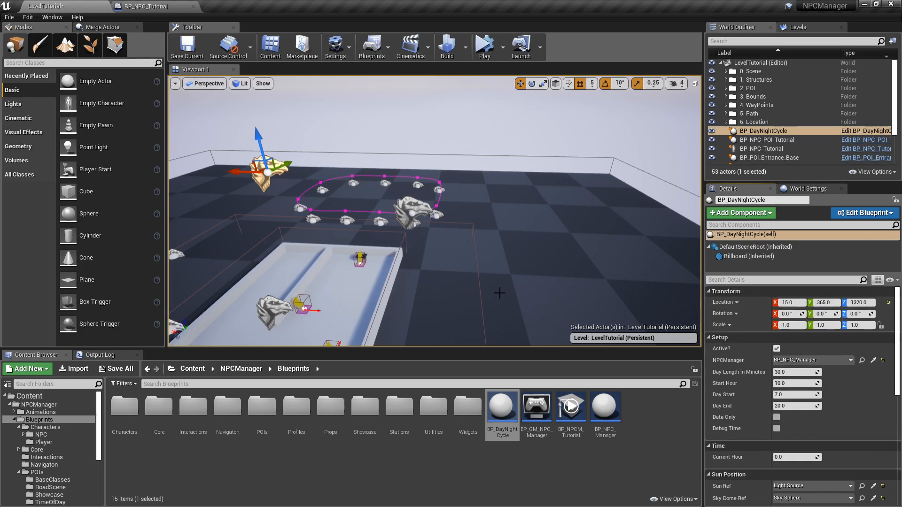
mouse_move(739, 372)
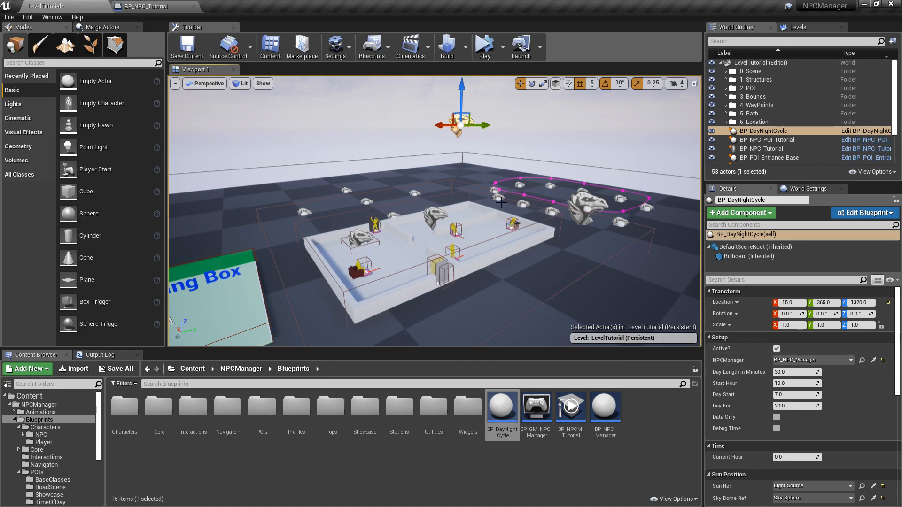
mouse_move(580, 179)
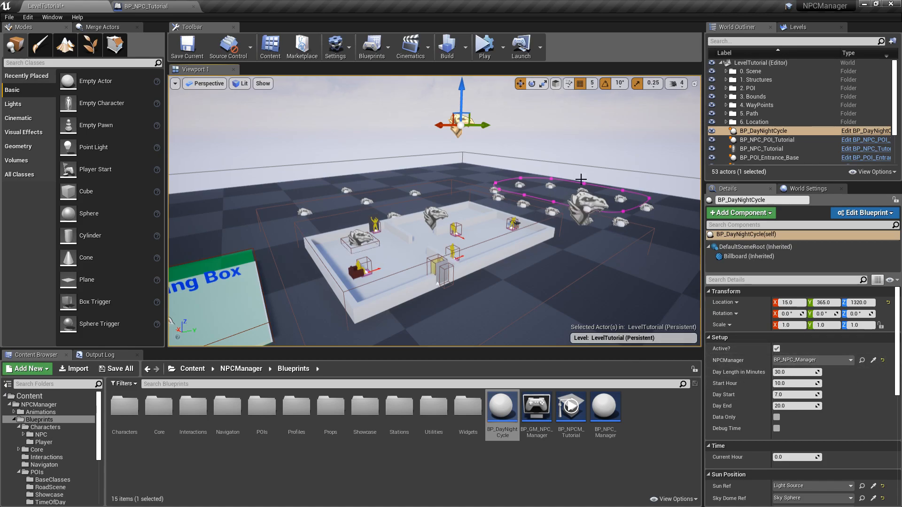
click(484, 46)
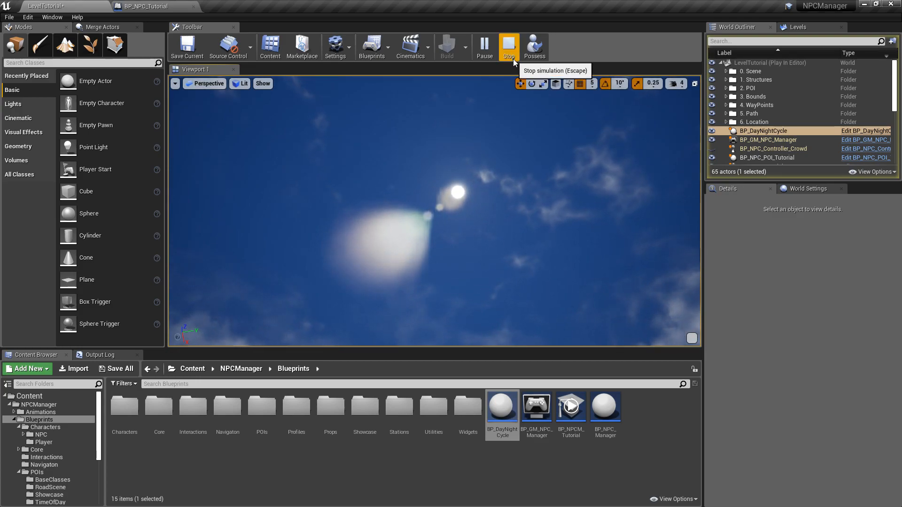
click(507, 46)
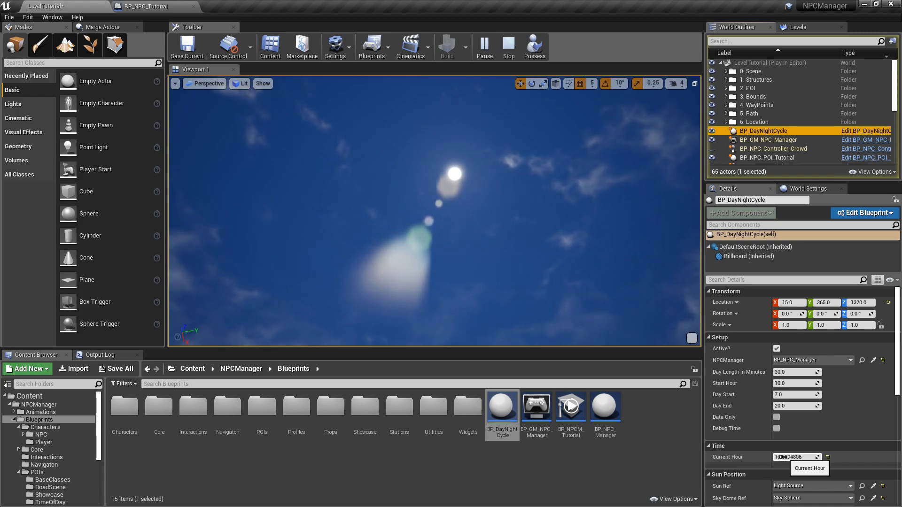
click(508, 47)
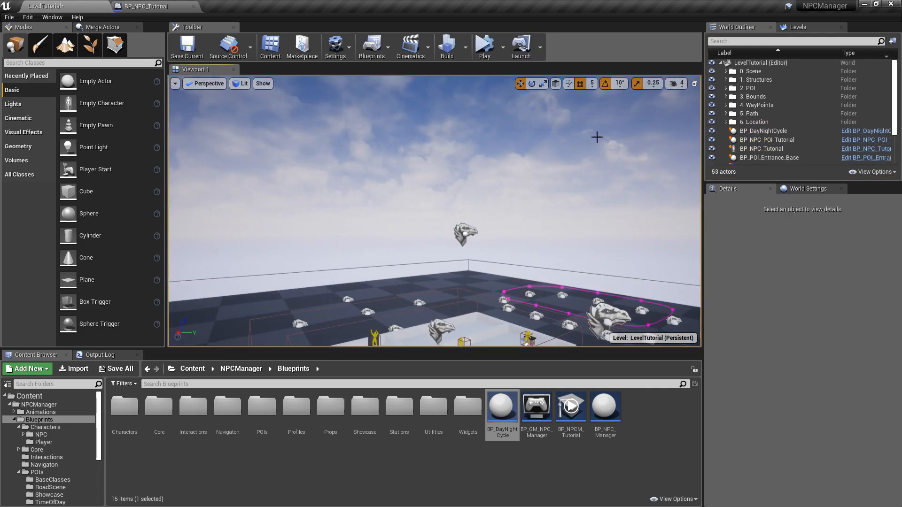
click(763, 131)
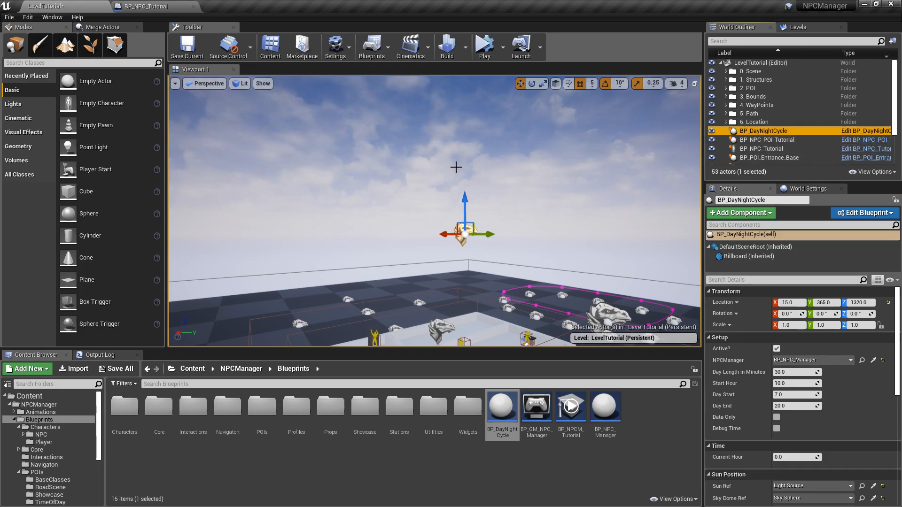
Set Day Length in Minutes to 2, start Simulate, and select BP_NPC_Manager under Scene
click(796, 373)
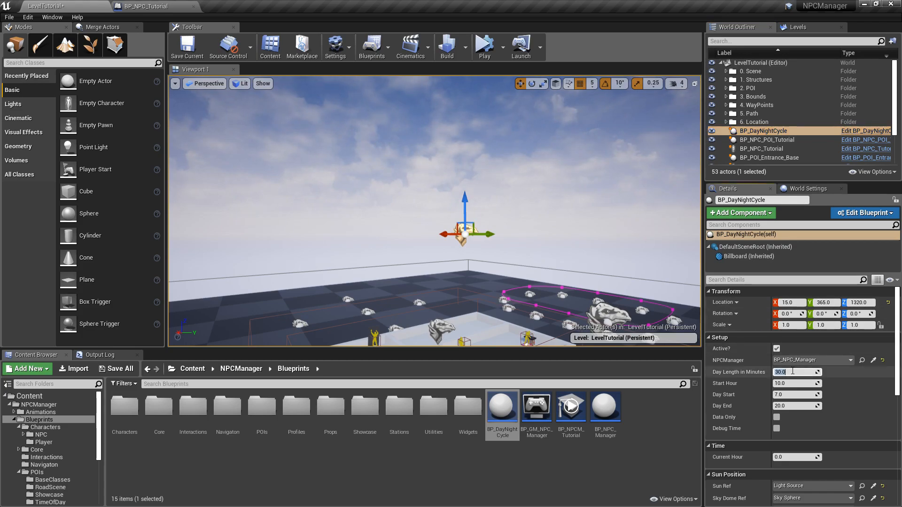
text(2)
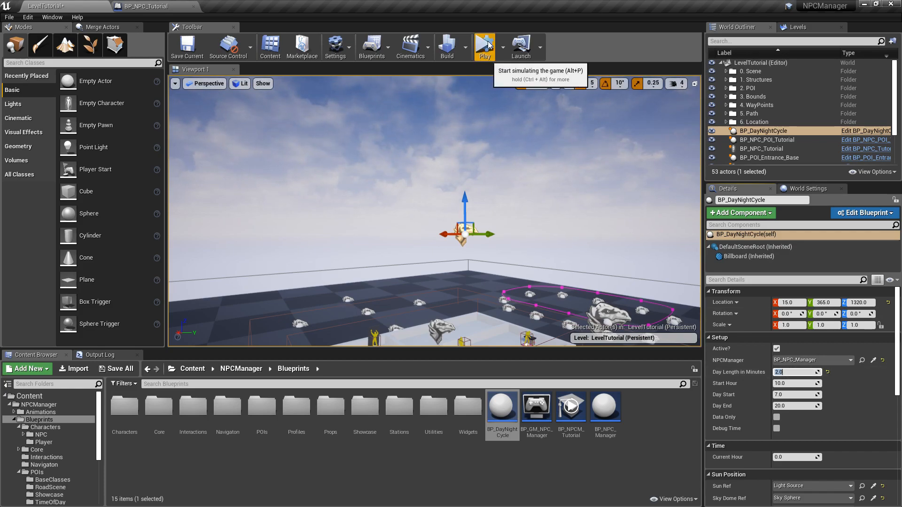
click(484, 46)
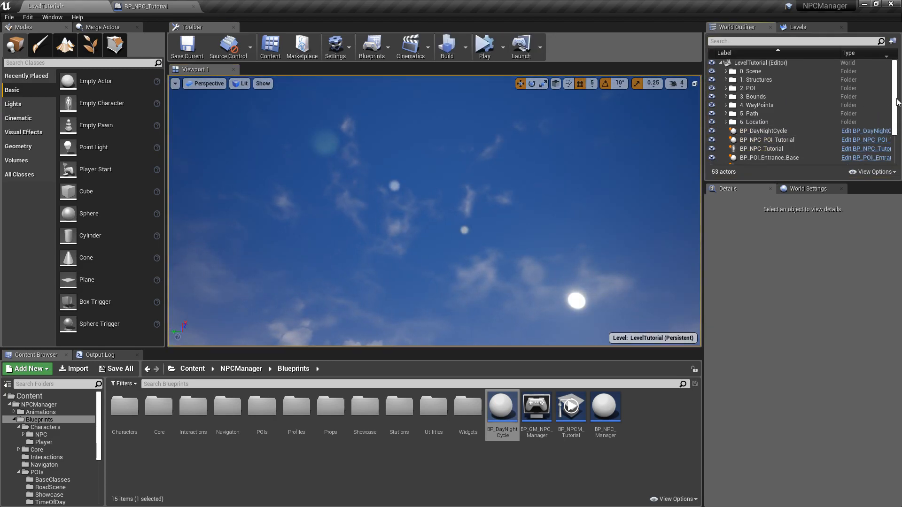
click(728, 71)
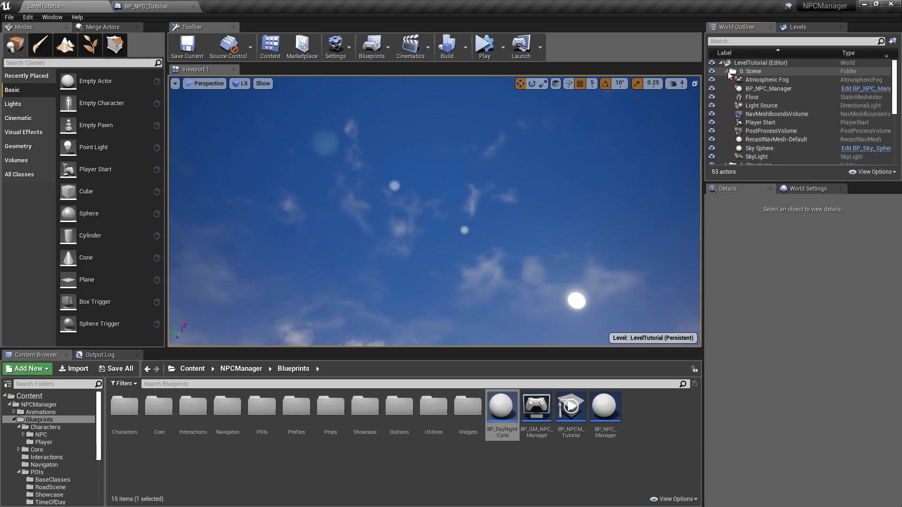
click(768, 89)
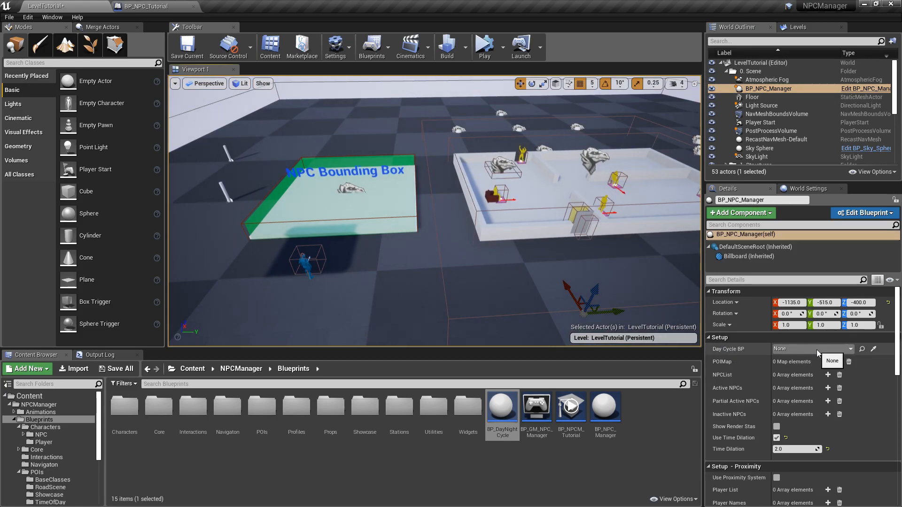
Set BP_NPC_Manager's Day Cycle BP to BP_DayNightCycle and save the LevelTutorial map
click(811, 349)
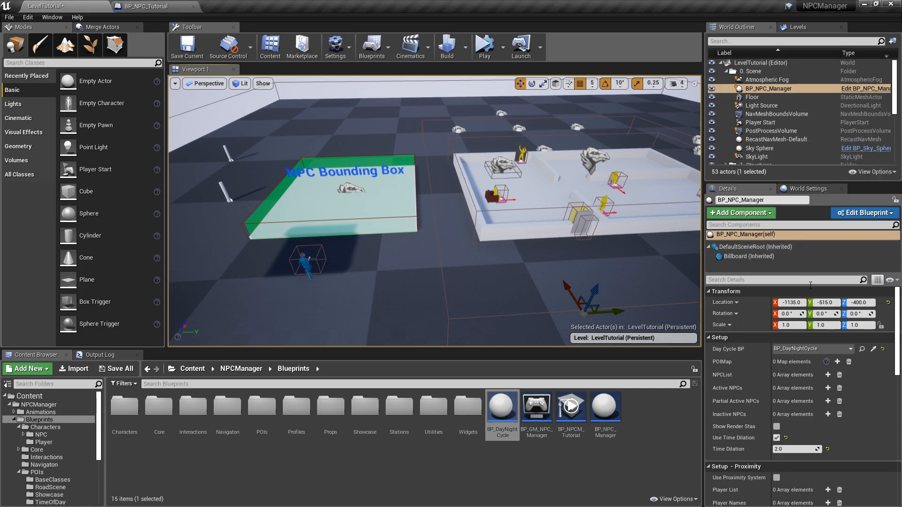
click(116, 369)
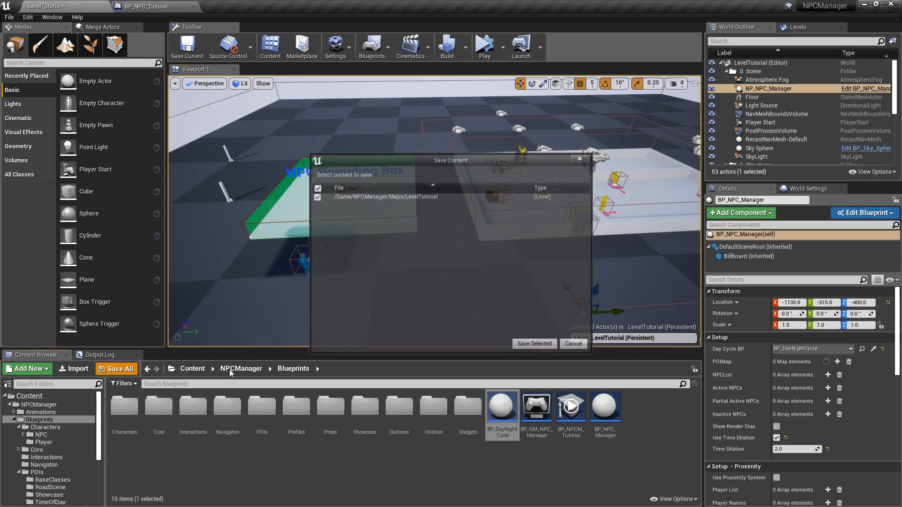
click(533, 343)
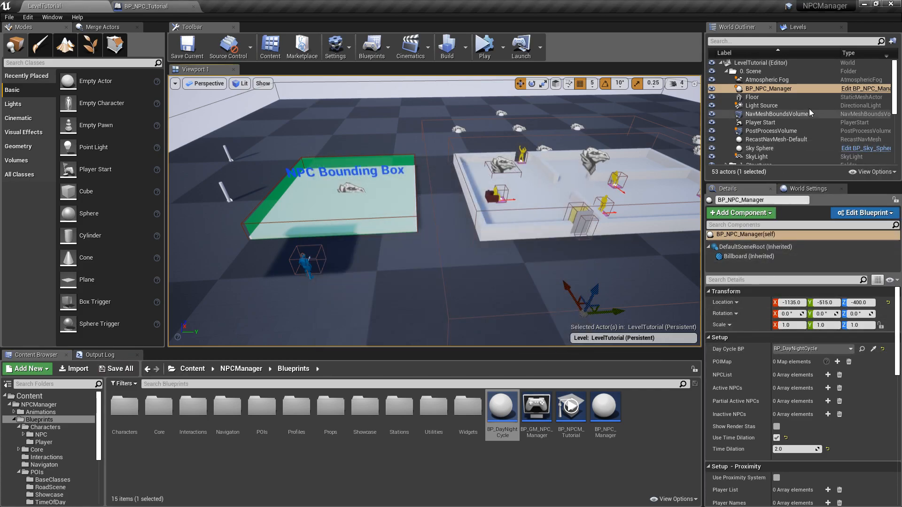
mouse_move(767, 89)
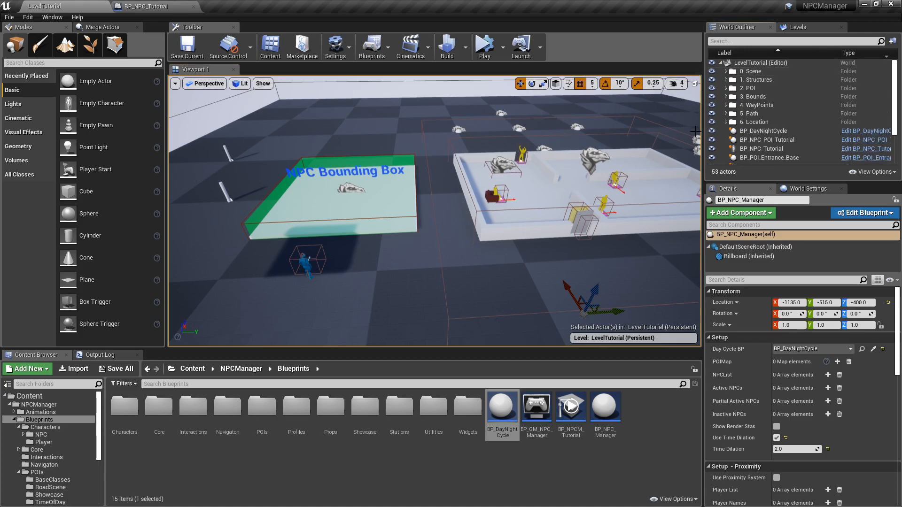
click(764, 131)
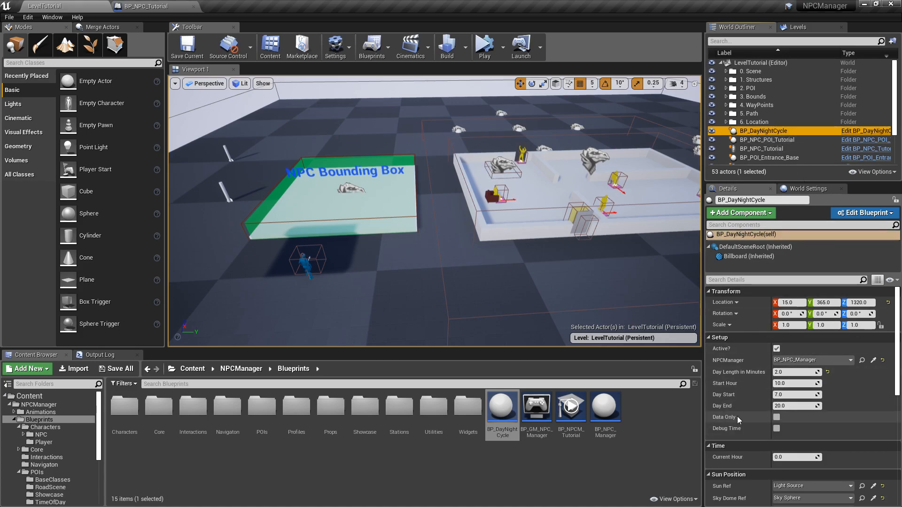
mouse_move(738, 419)
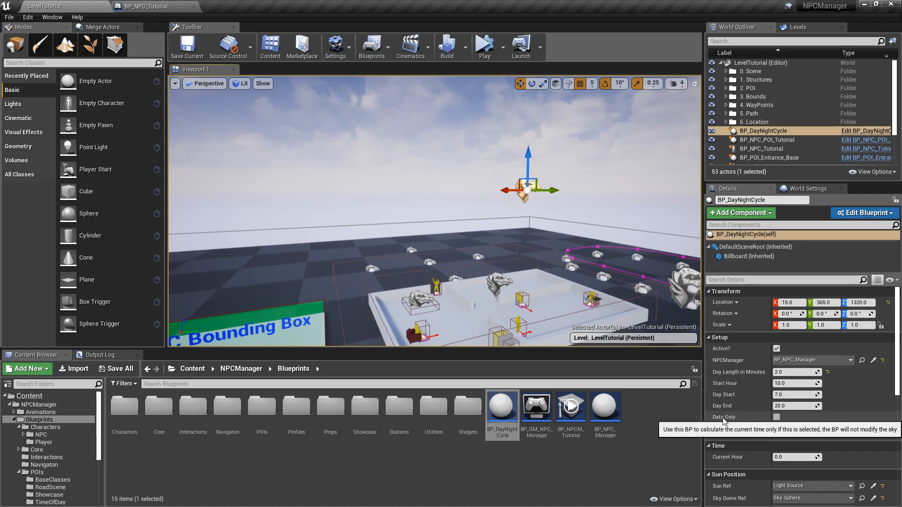
click(776, 417)
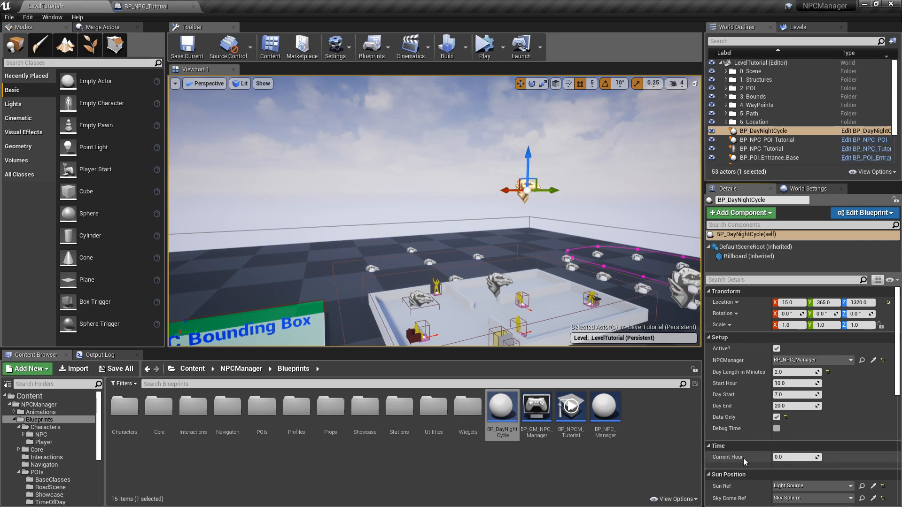
click(484, 47)
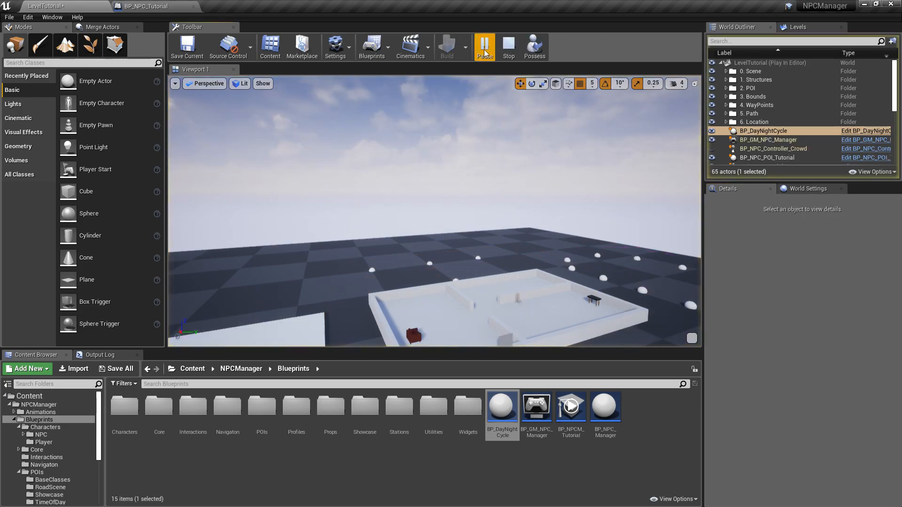
click(768, 139)
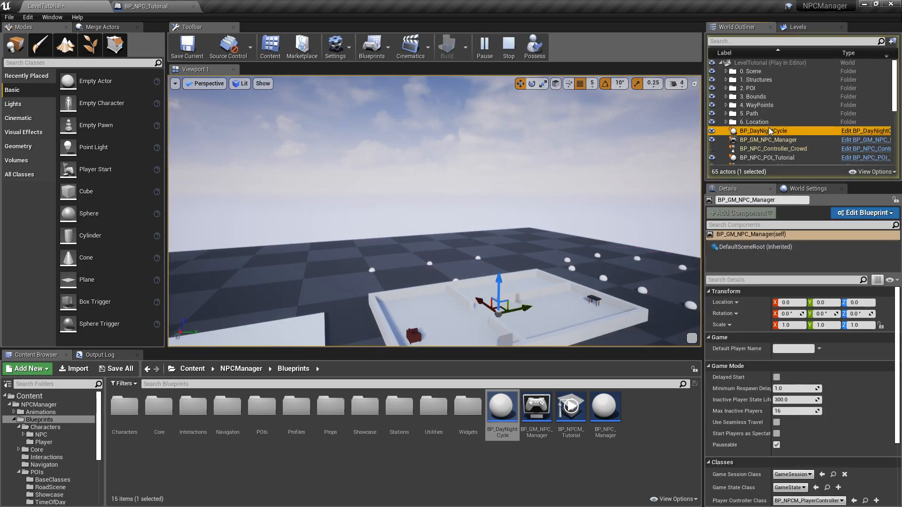
click(763, 130)
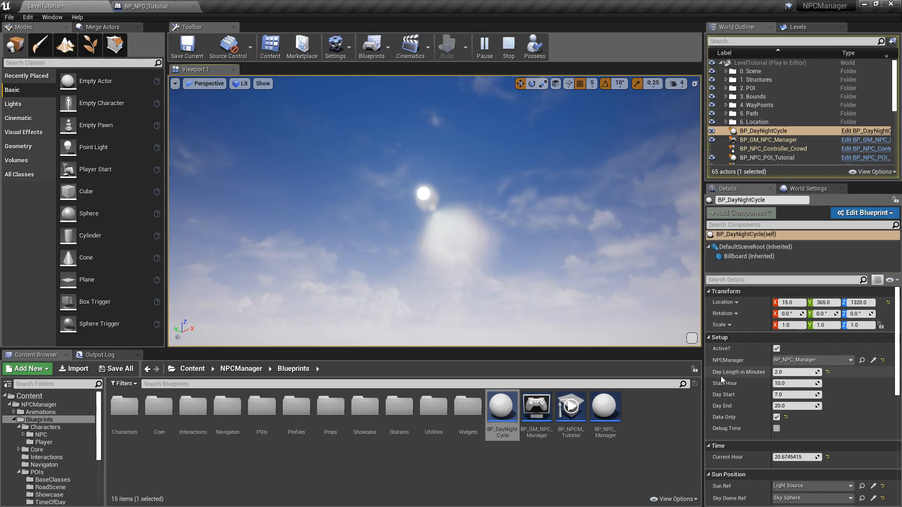
mouse_move(797, 372)
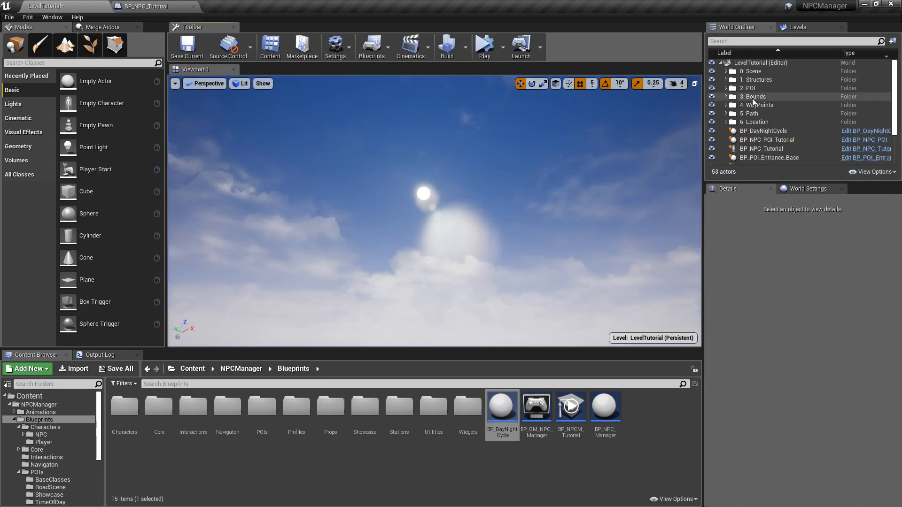
click(764, 131)
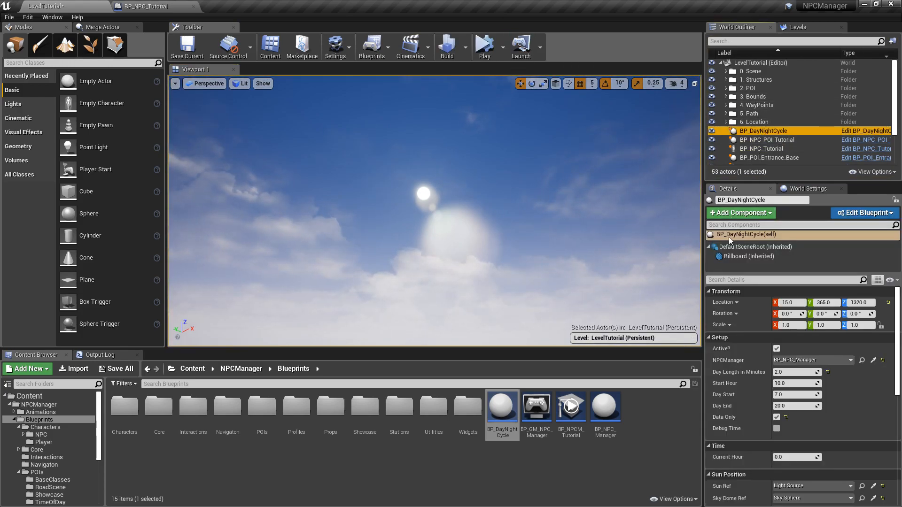
mouse_move(778, 417)
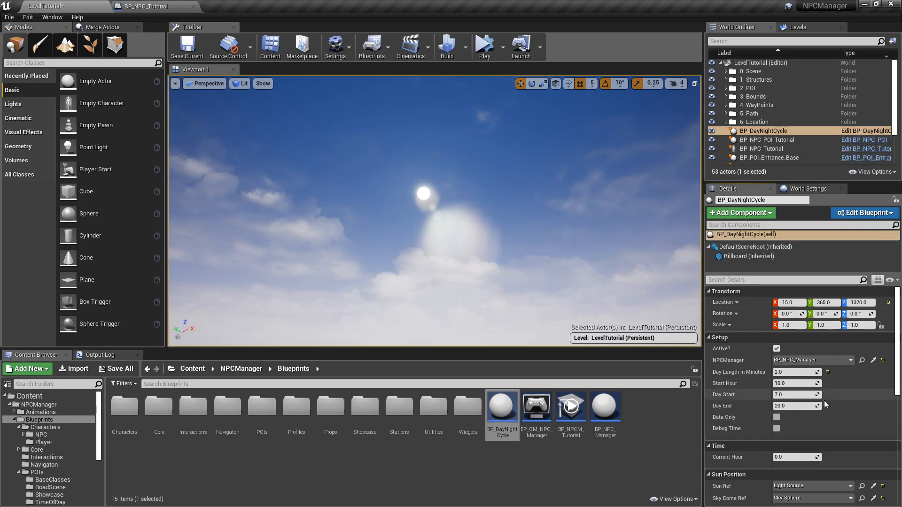
mouse_move(777, 431)
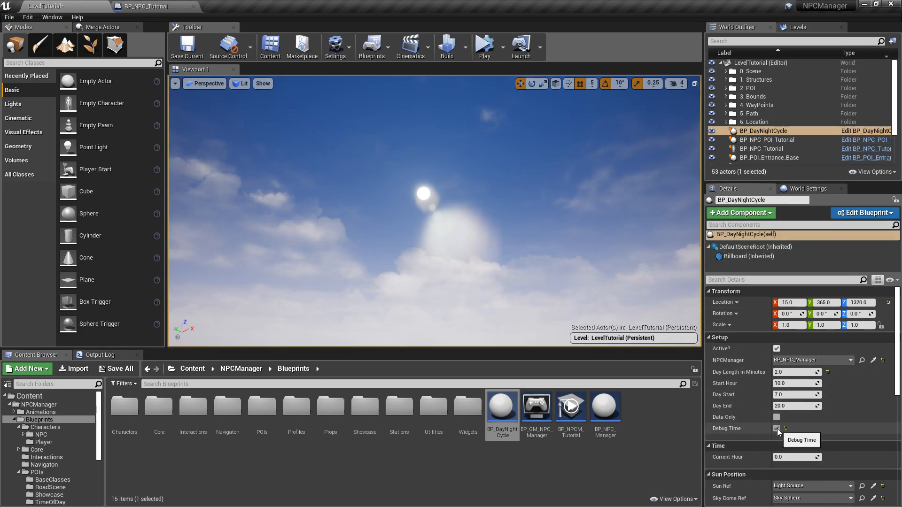
Enable Debug Time on BP_DayNightCycle and save the LevelTutorial map
click(777, 429)
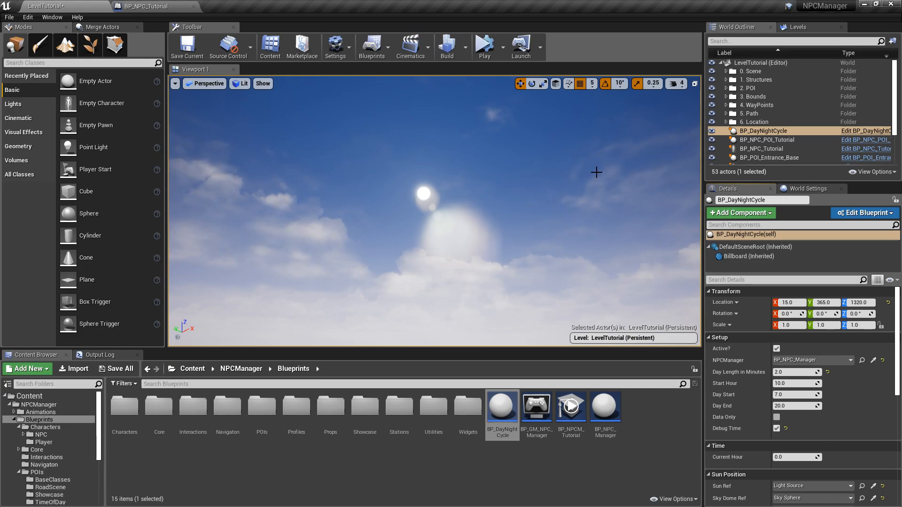
click(117, 369)
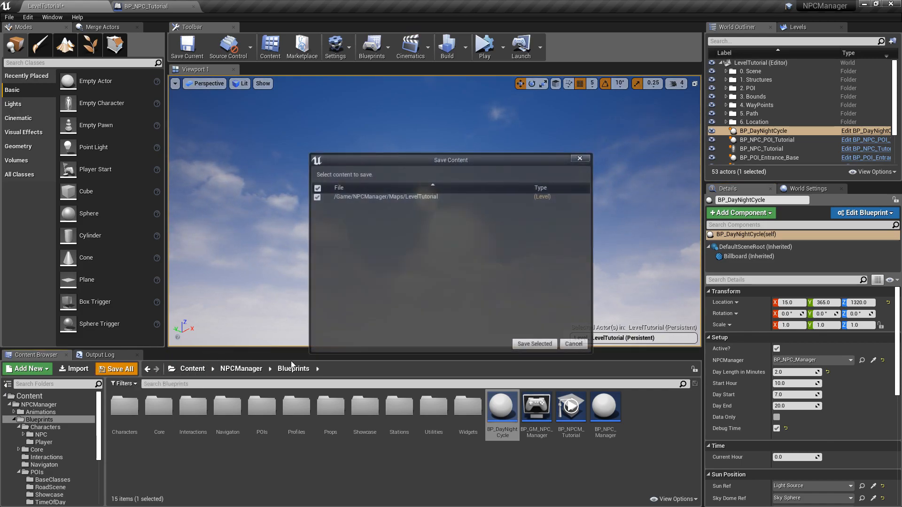
click(534, 343)
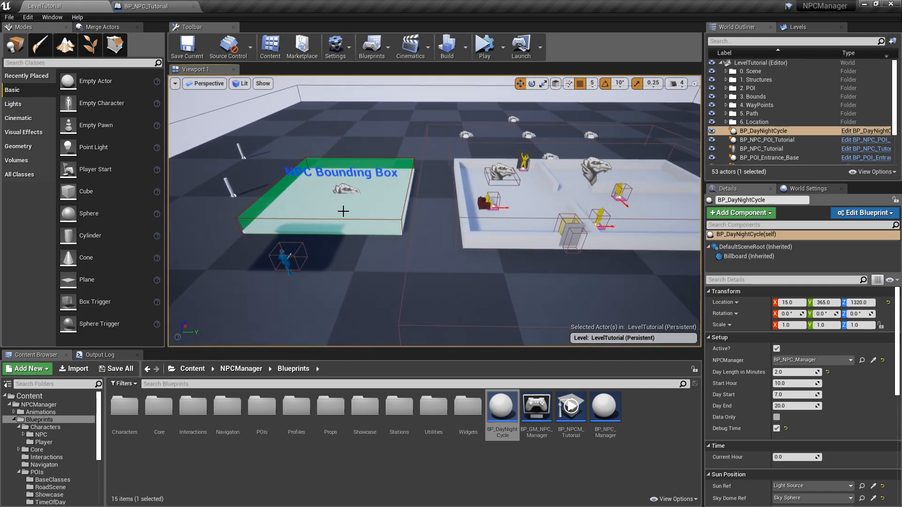
click(767, 148)
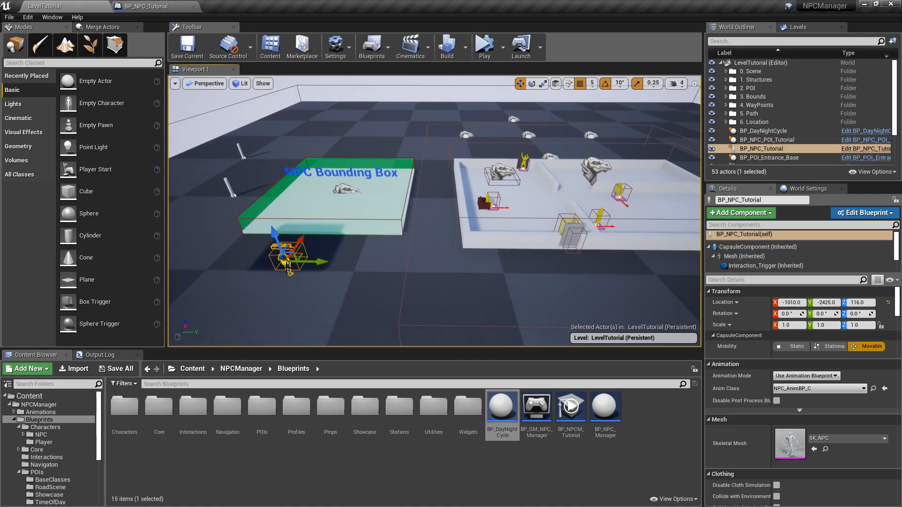
click(144, 7)
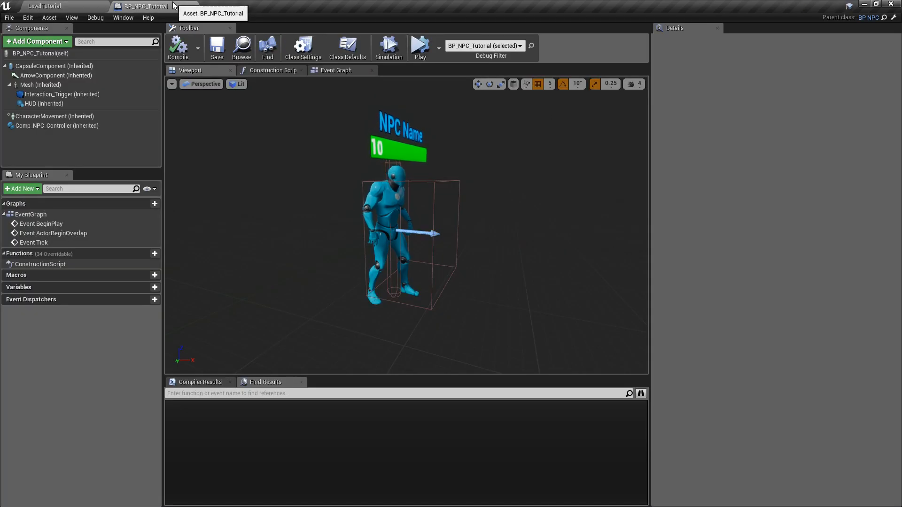
mouse_move(126, 149)
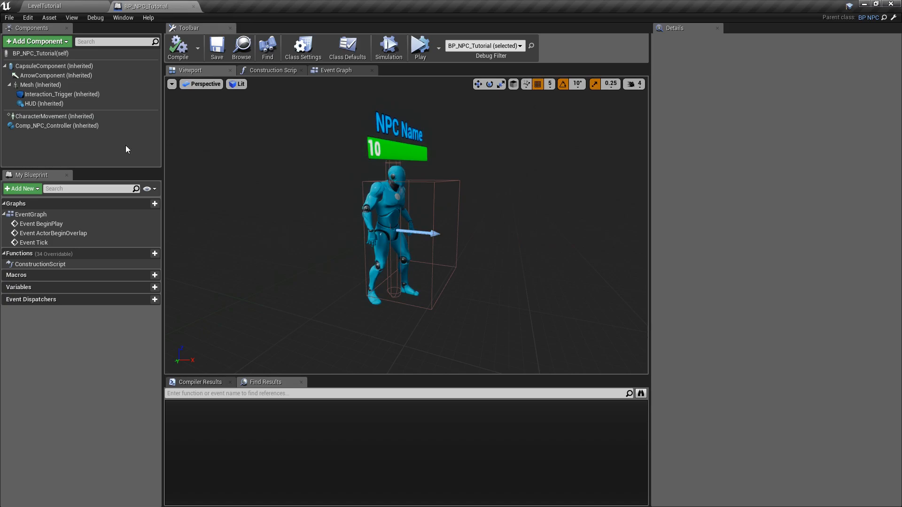
click(55, 126)
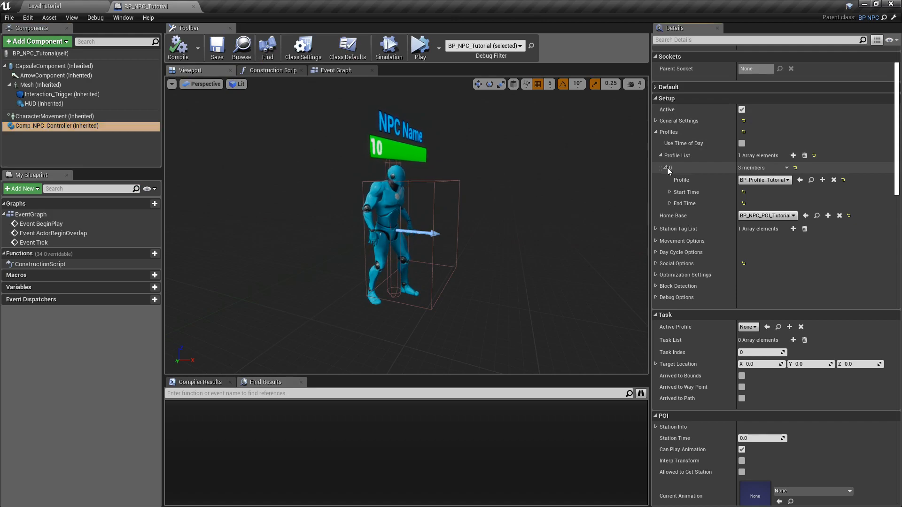
mouse_move(762, 179)
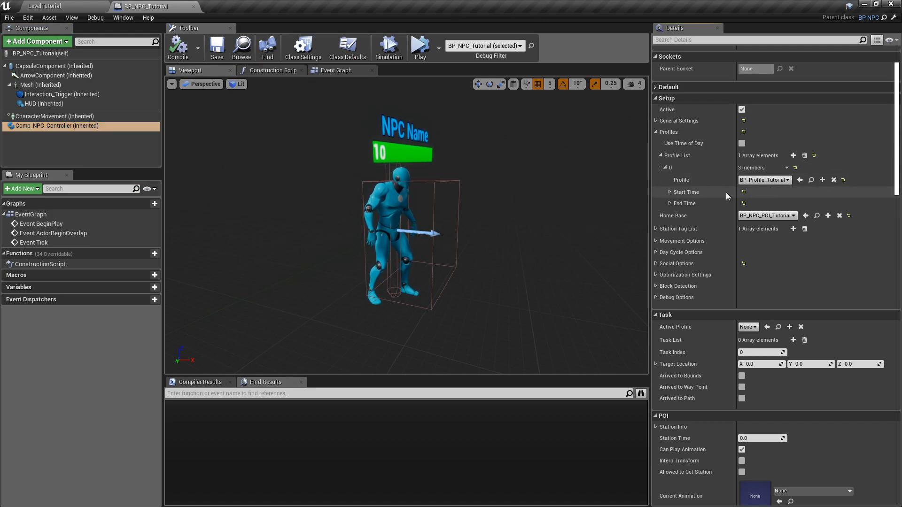
click(43, 6)
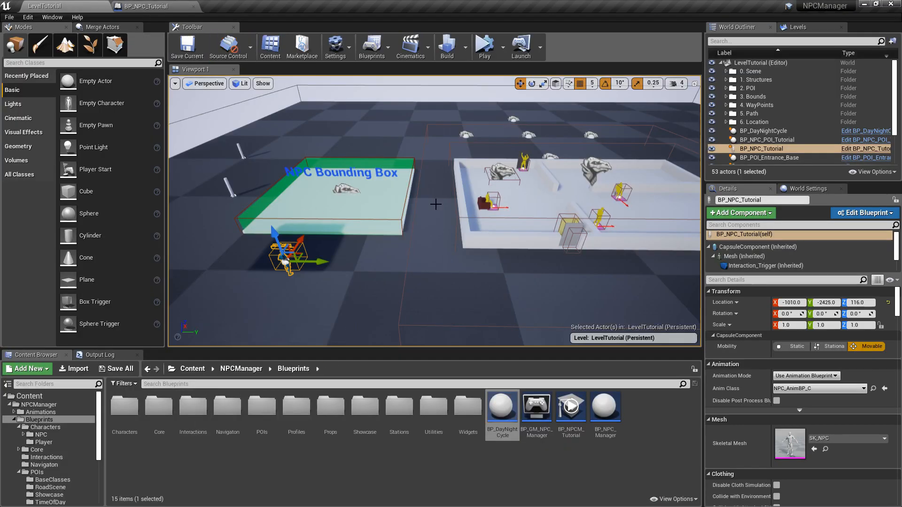
mouse_move(37, 420)
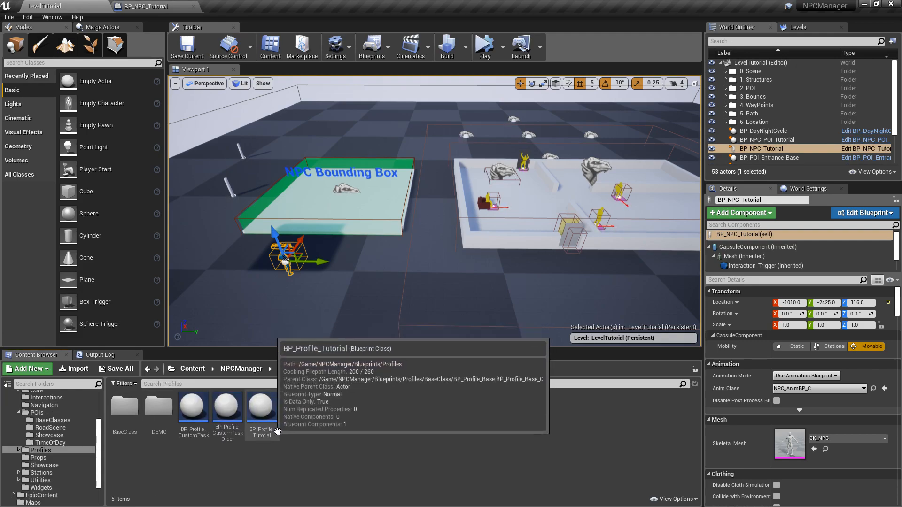
Rename BP_Profile_Tutorial to BP_Profile_Tutorial_AM and duplicate it as BP_Profile_Tutorial_PM for editing
click(262, 406)
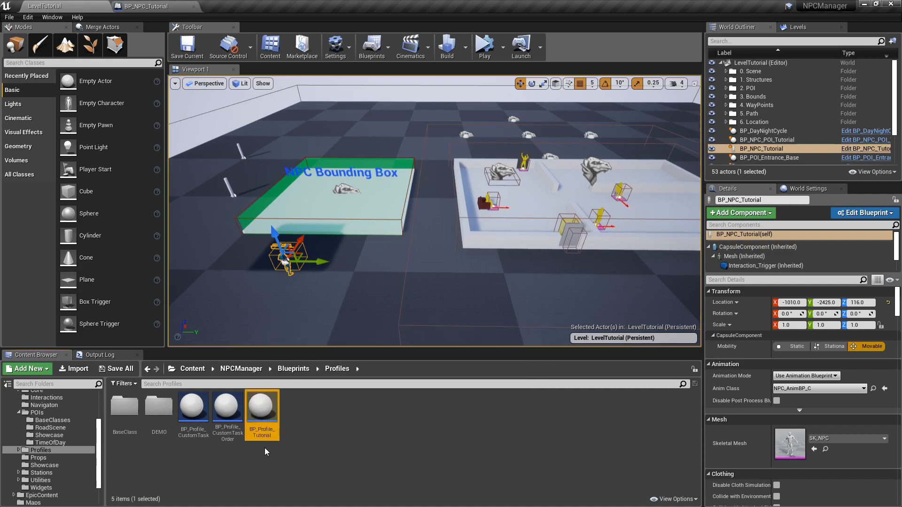
right_click(262, 412)
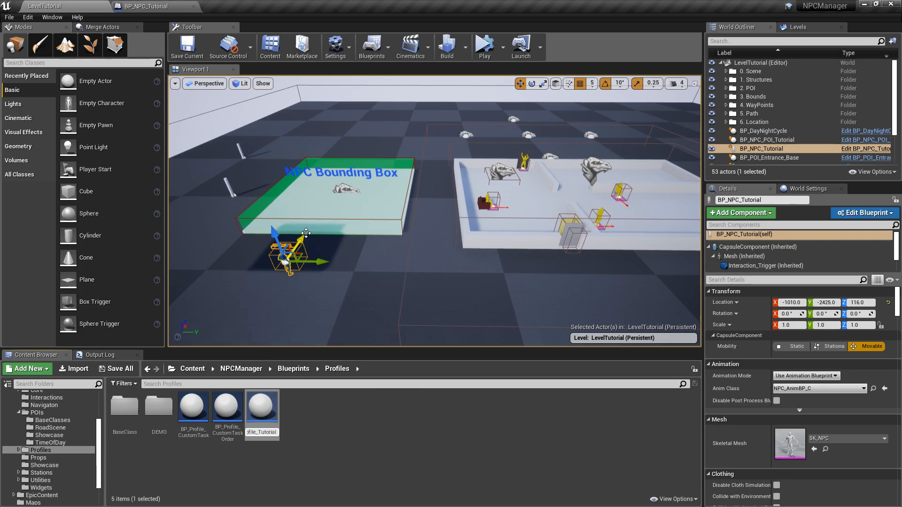
click(262, 397)
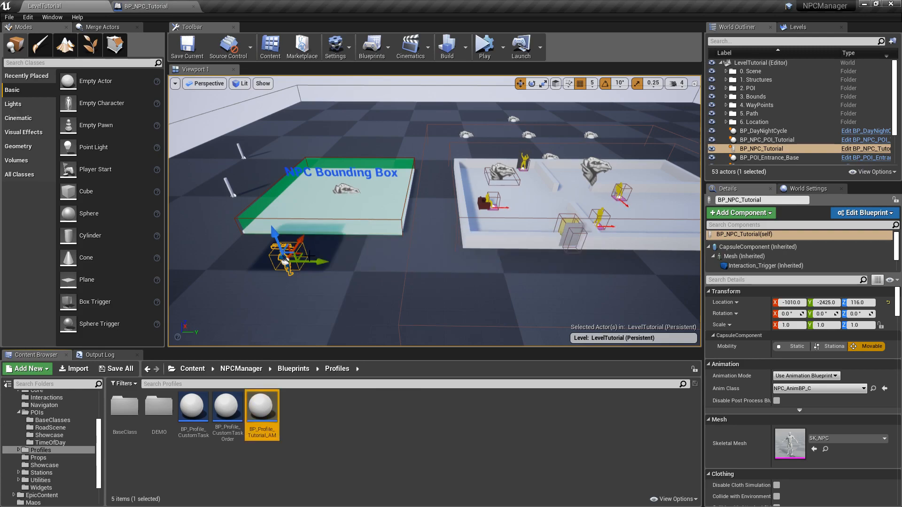
mouse_move(262, 409)
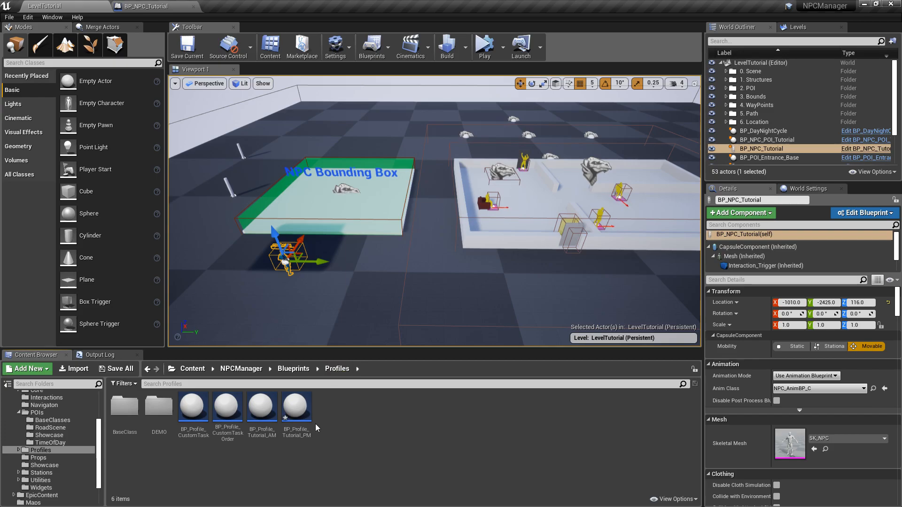
double_click(296, 405)
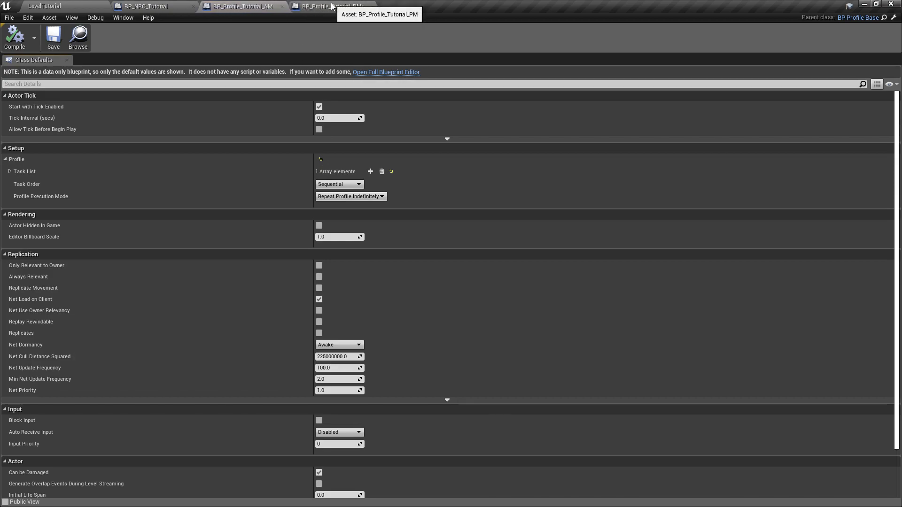
mouse_move(153, 171)
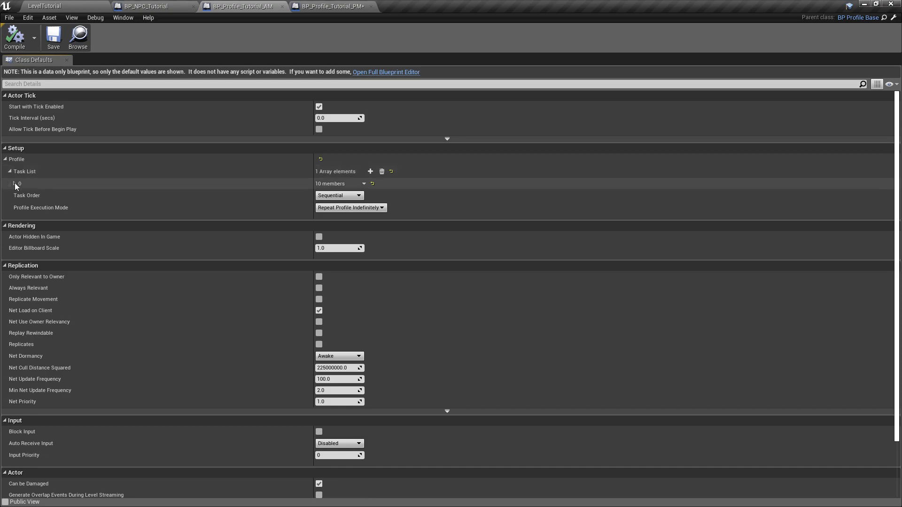
Expand the PM profile's first Task List entry to view its roam-within-bounds settings
click(14, 183)
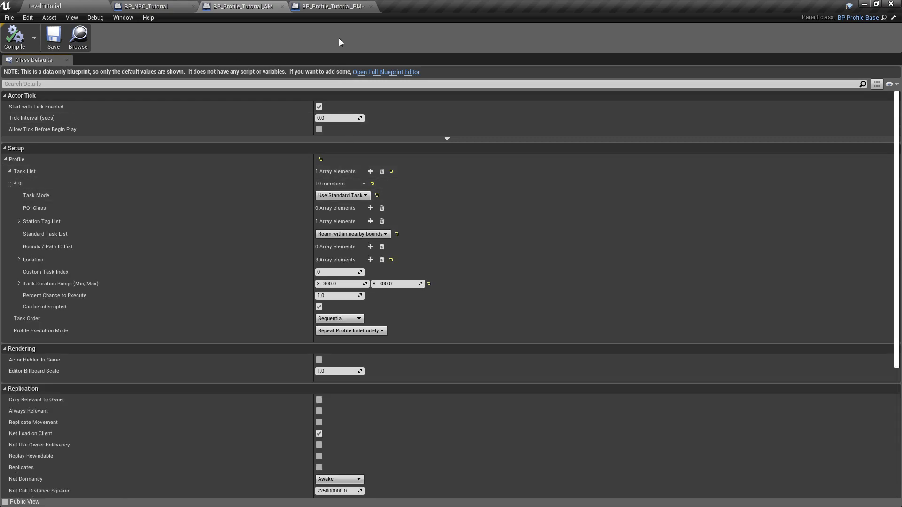
mouse_move(341, 222)
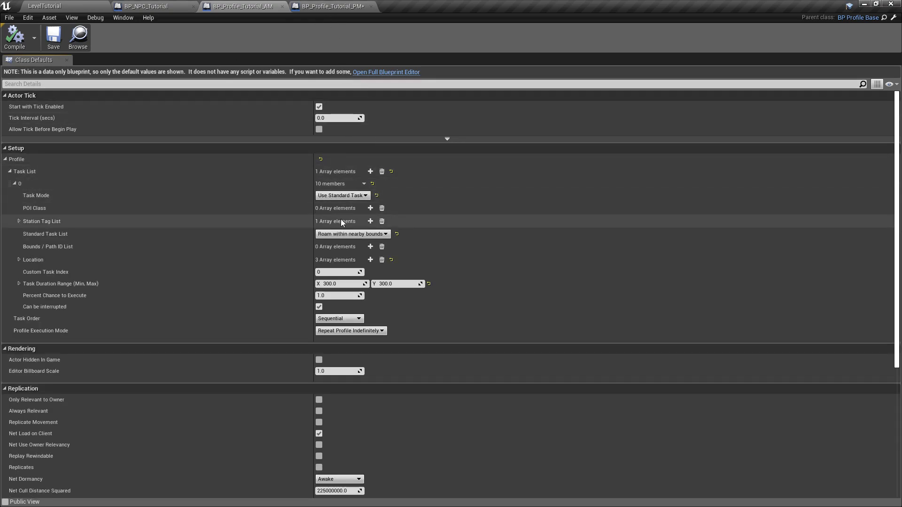
mouse_move(343, 195)
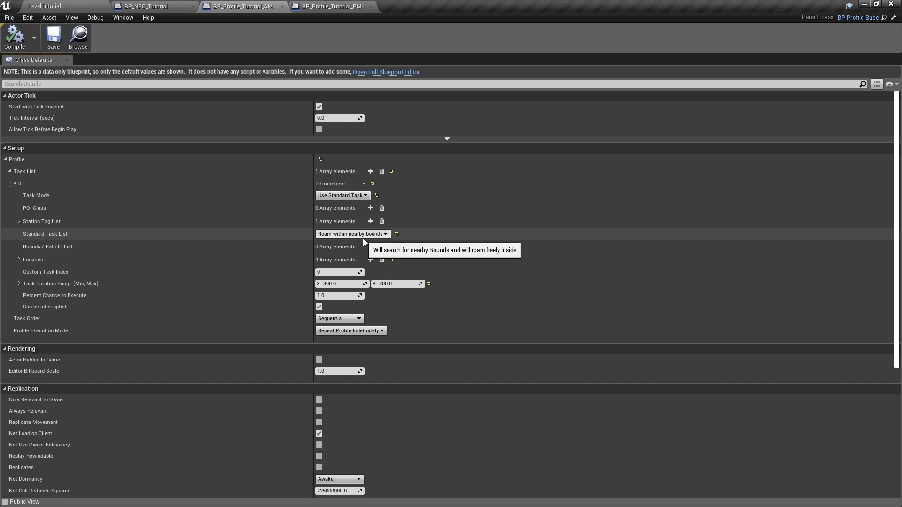
mouse_move(338, 8)
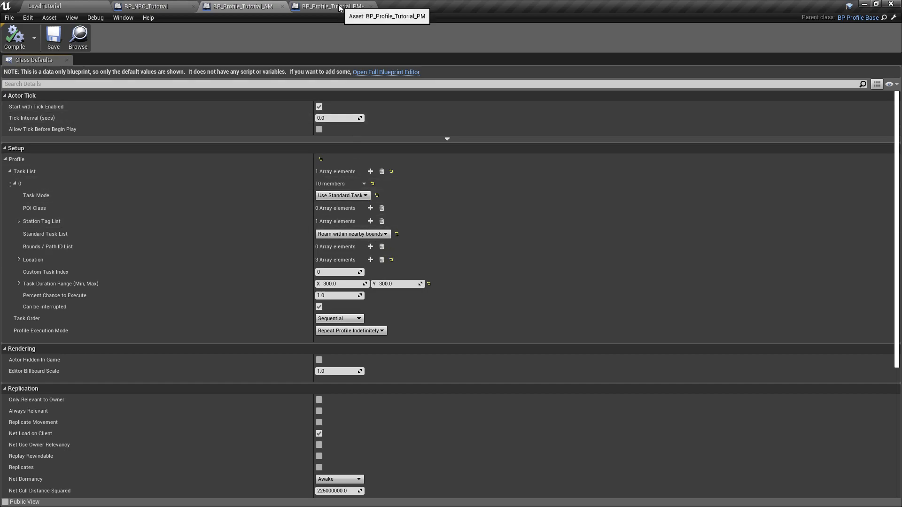
mouse_move(251, 128)
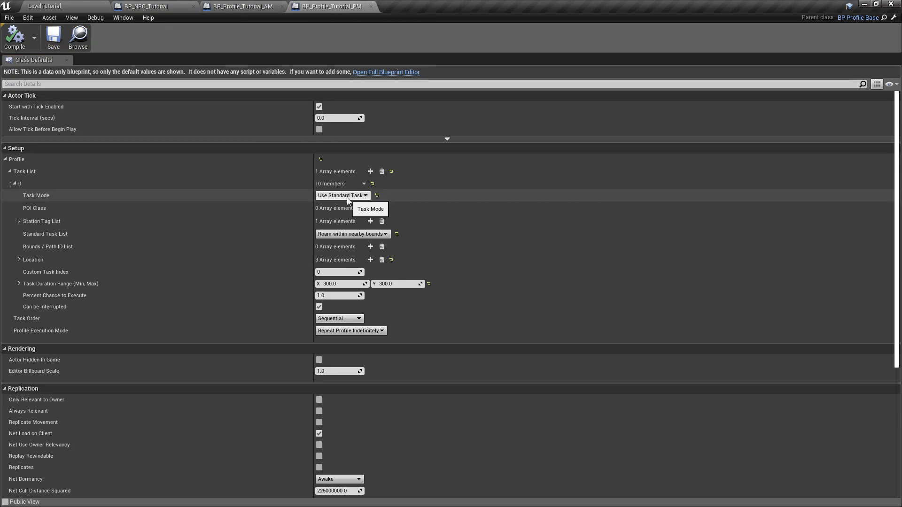
Set the PM task to Use Point of Interest (POI) BP with BP_NPC_POI_Tutorial as POI Class
click(342, 195)
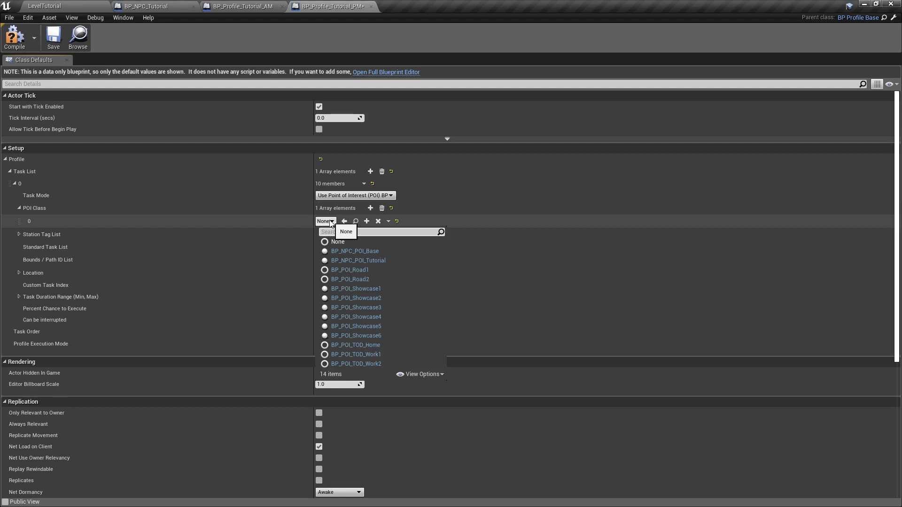
click(358, 260)
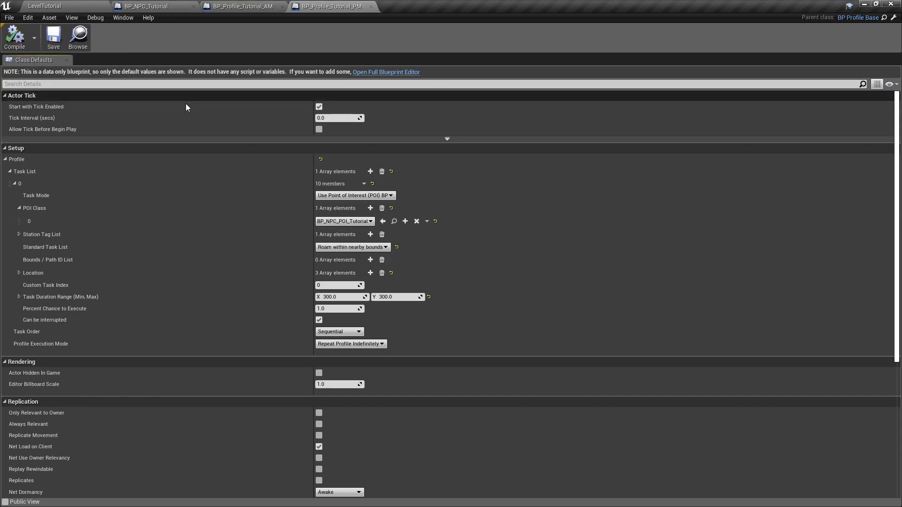
click(144, 6)
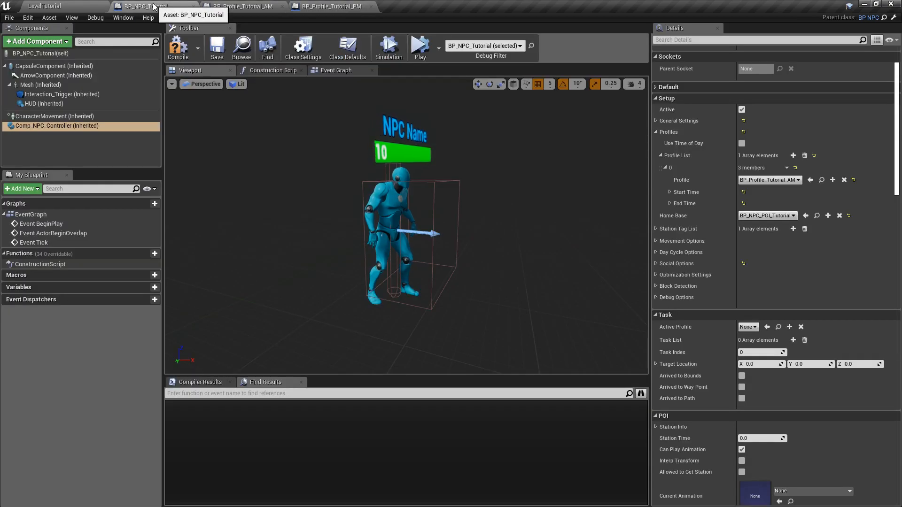
Compile BP_NPC_Tutorial and check Comp_NPC_Controller's profile entry 0 runs 6 AM to 12 Noon
click(178, 48)
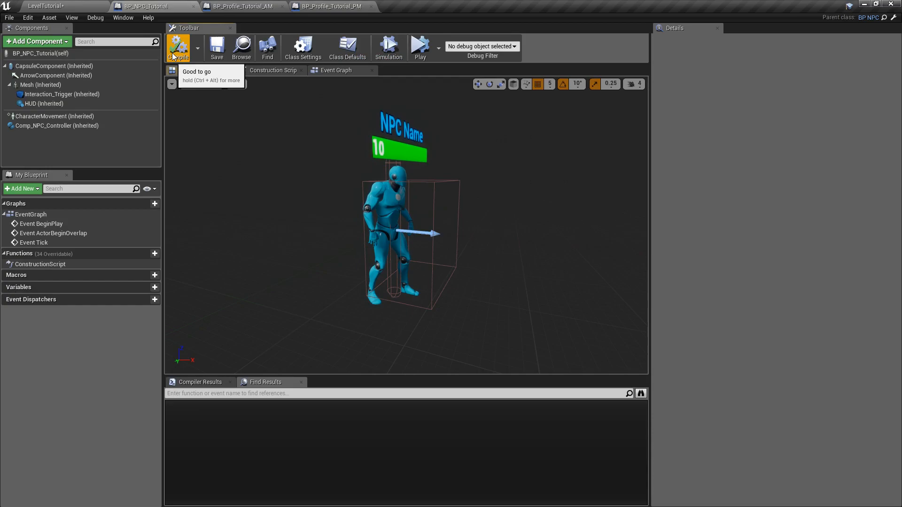
click(55, 125)
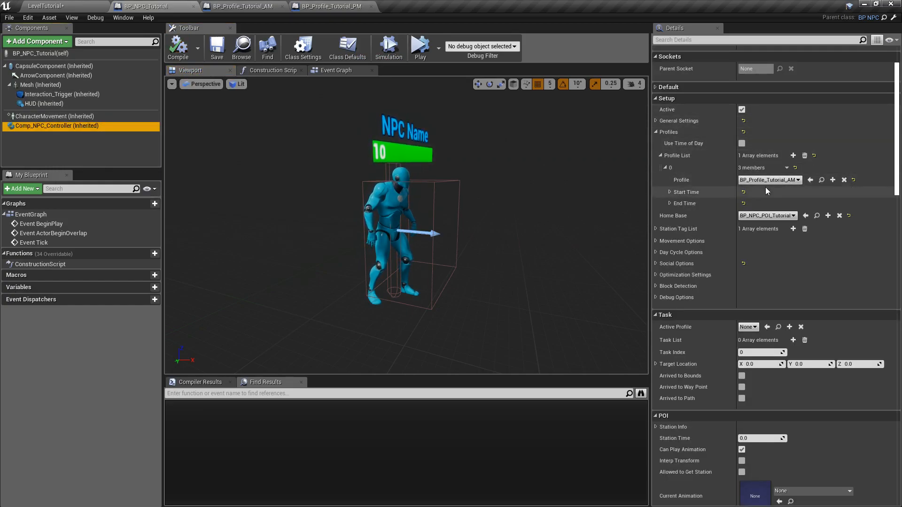
mouse_move(769, 180)
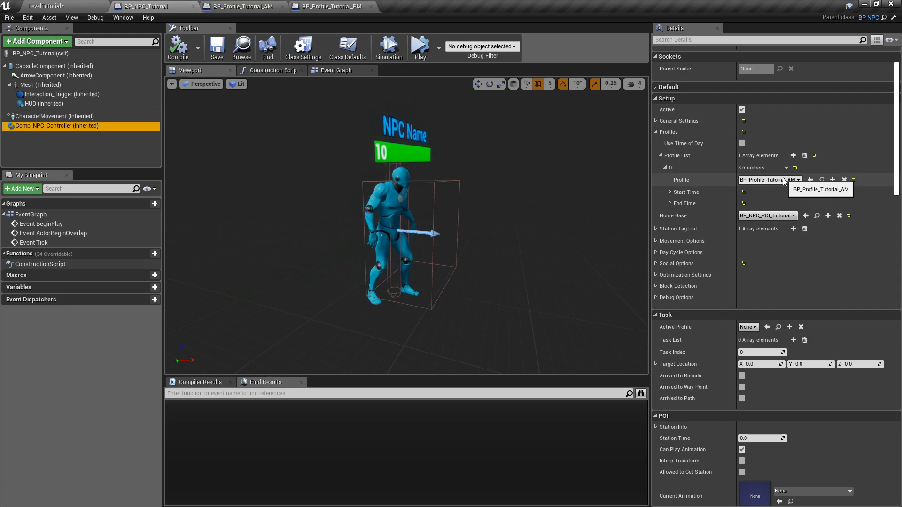
click(656, 192)
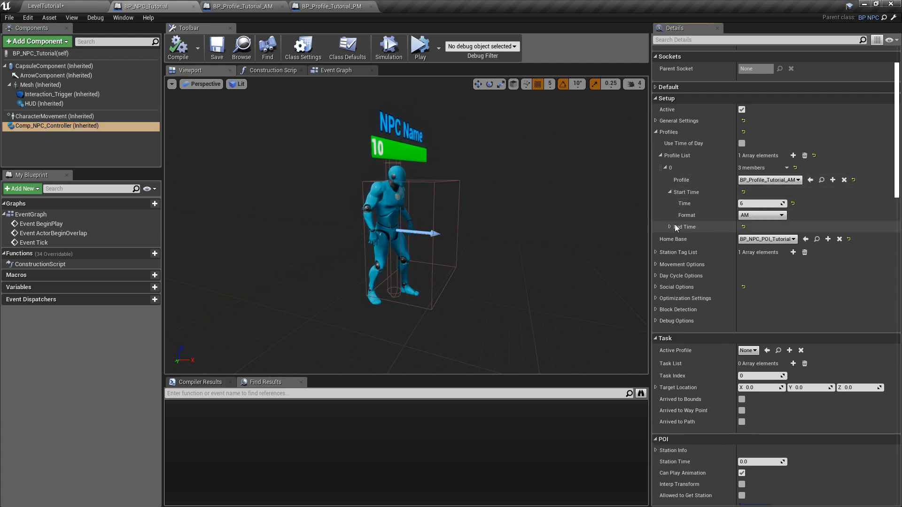
click(671, 227)
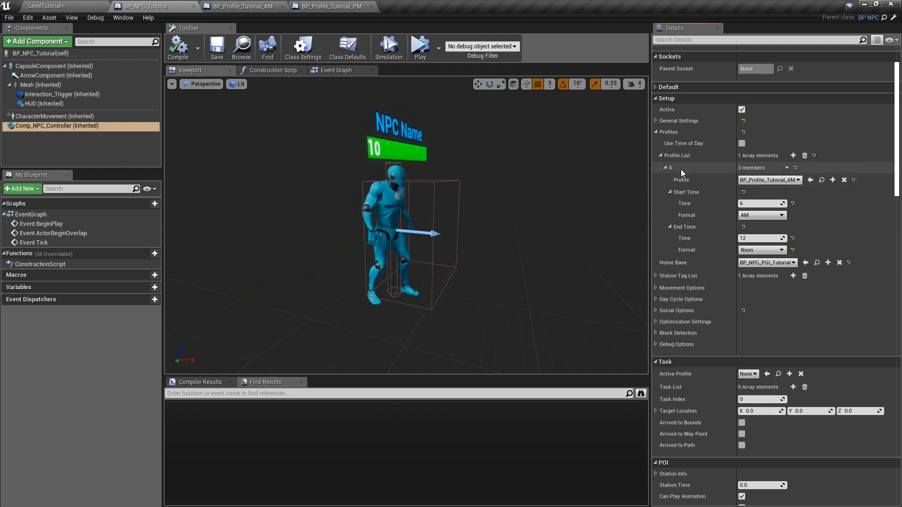
mouse_move(792, 156)
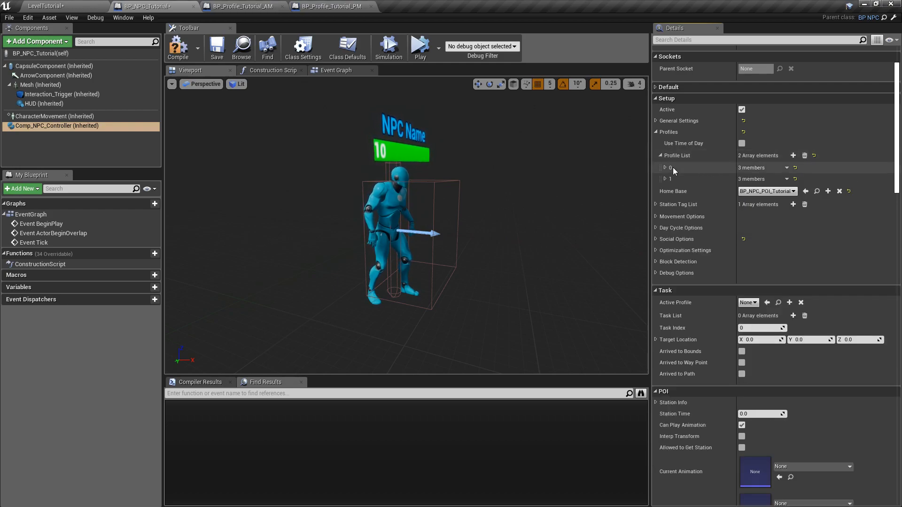
Assign BP_Profile_Tutorial_PM to the second Profile List entry
click(748, 191)
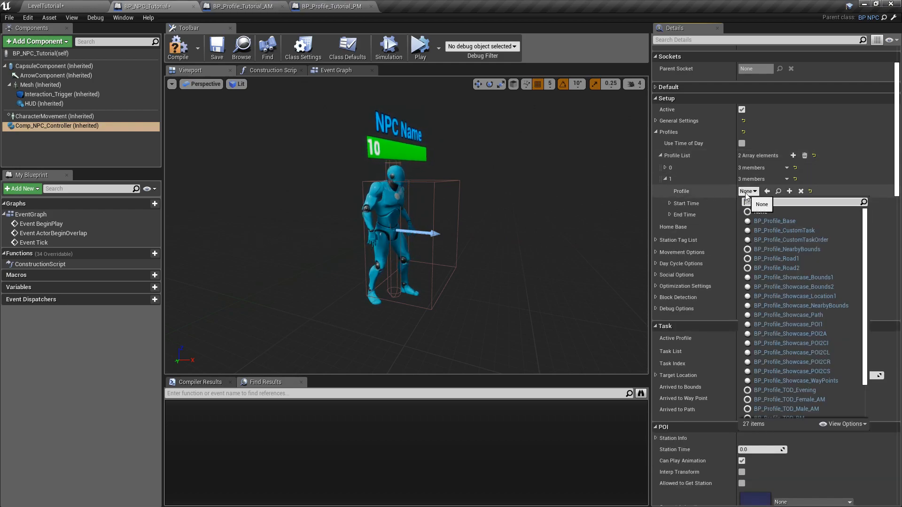
text(tuto)
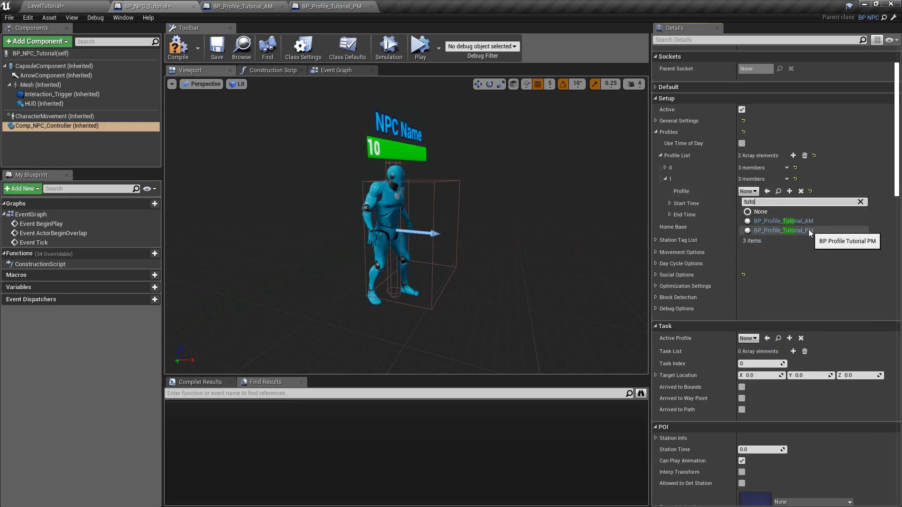
click(780, 231)
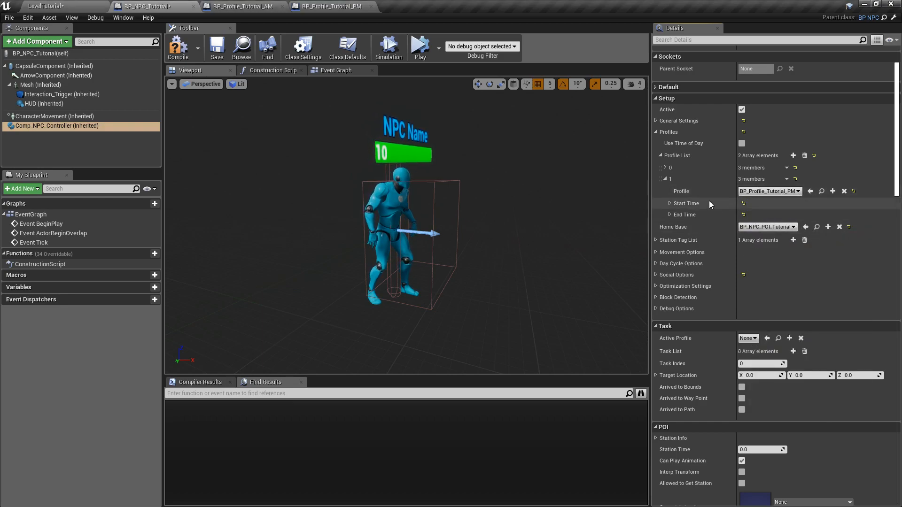
Set the second entry's Start Time to 1 PM and End Time to 5 AM, then compile
click(664, 203)
text(1)
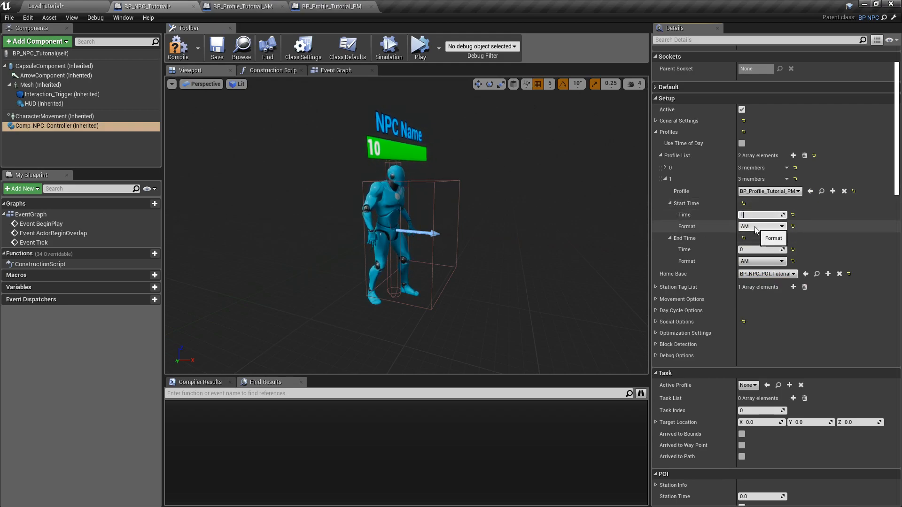
click(762, 226)
text(5)
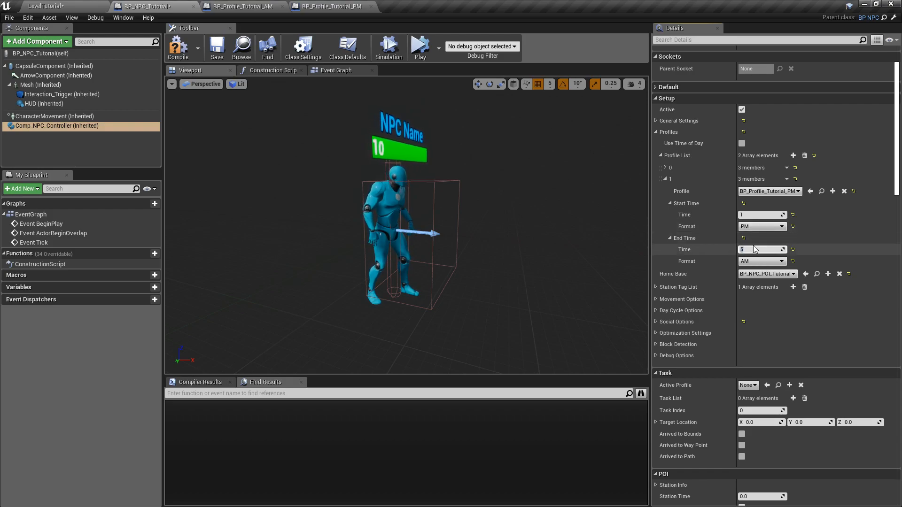
click(657, 168)
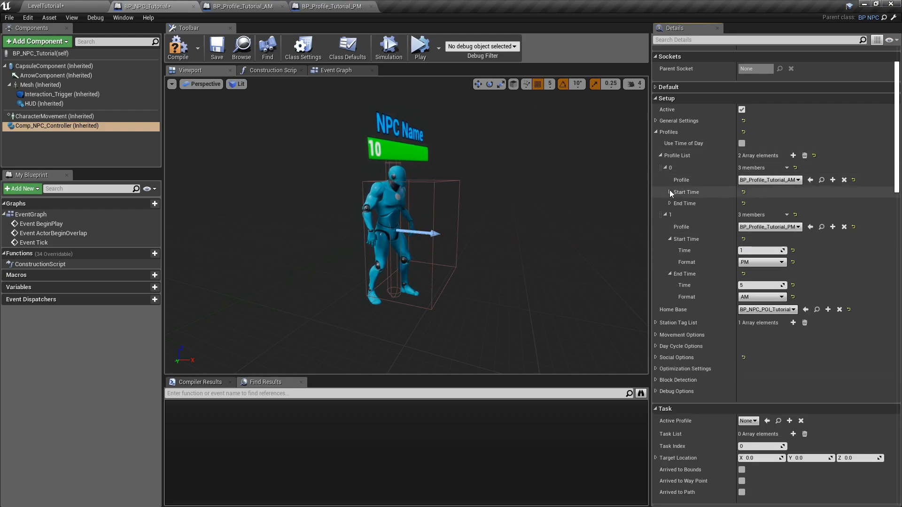
click(668, 192)
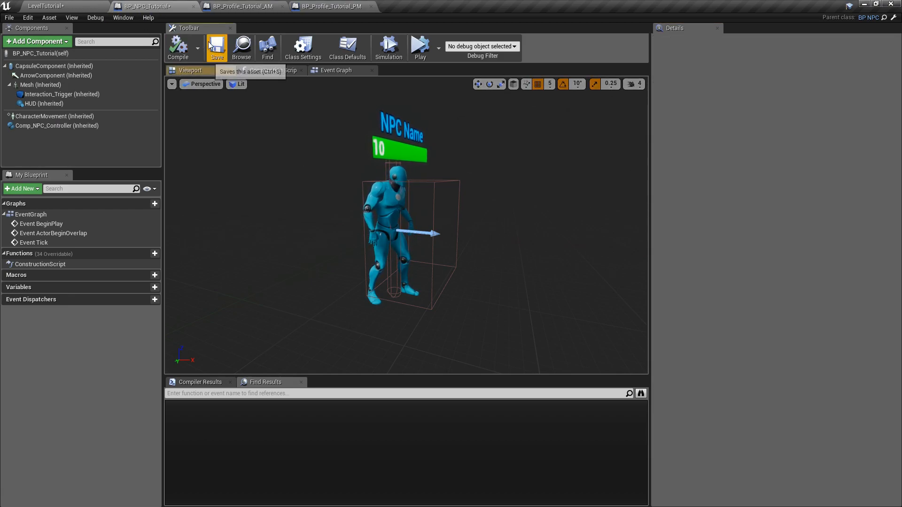
Save BP_NPC_Tutorial with its AM 6 AM–12 Noon and PM 1 PM–5 AM entries
click(55, 126)
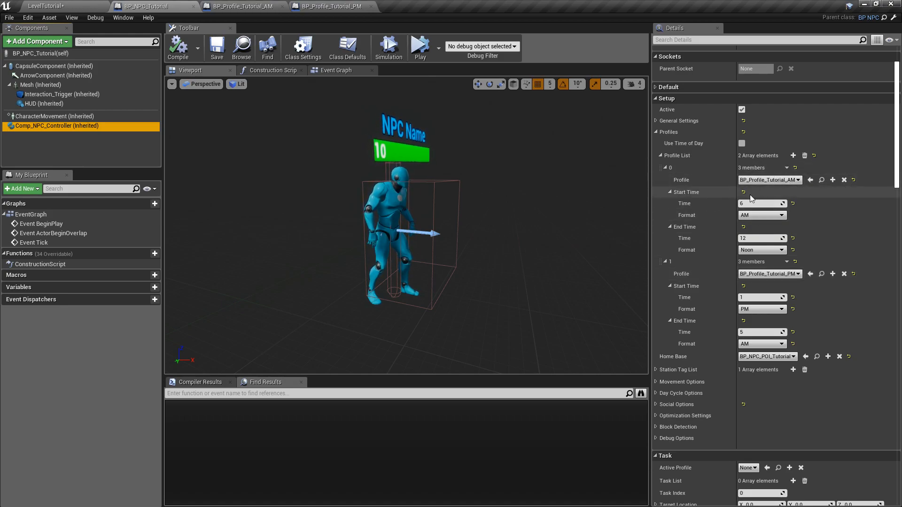
mouse_move(759, 250)
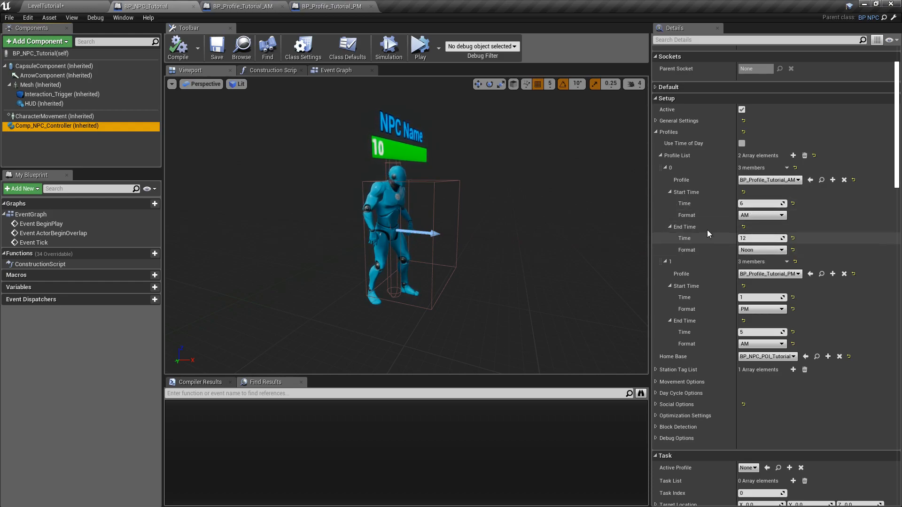
mouse_move(723, 203)
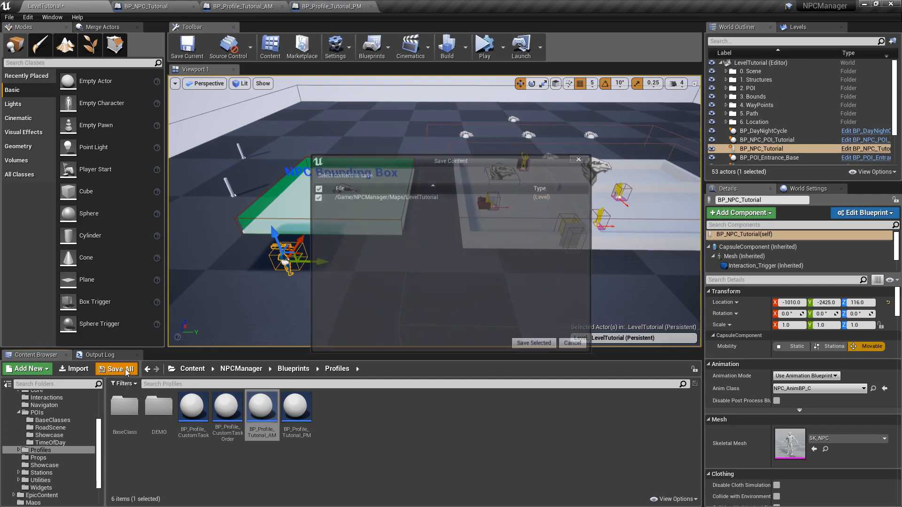
Save the level, then enable Debug Routine and Debug Time of Day on the NPC controller
click(533, 343)
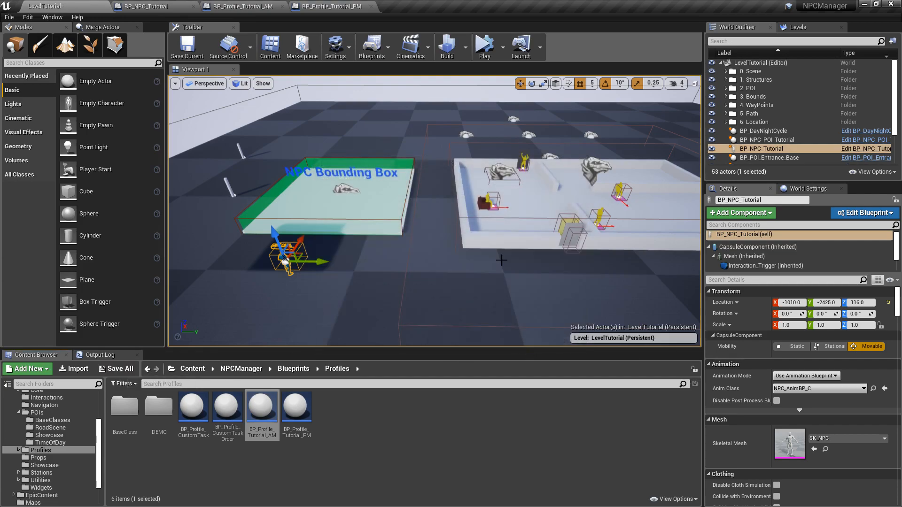
mouse_move(318, 6)
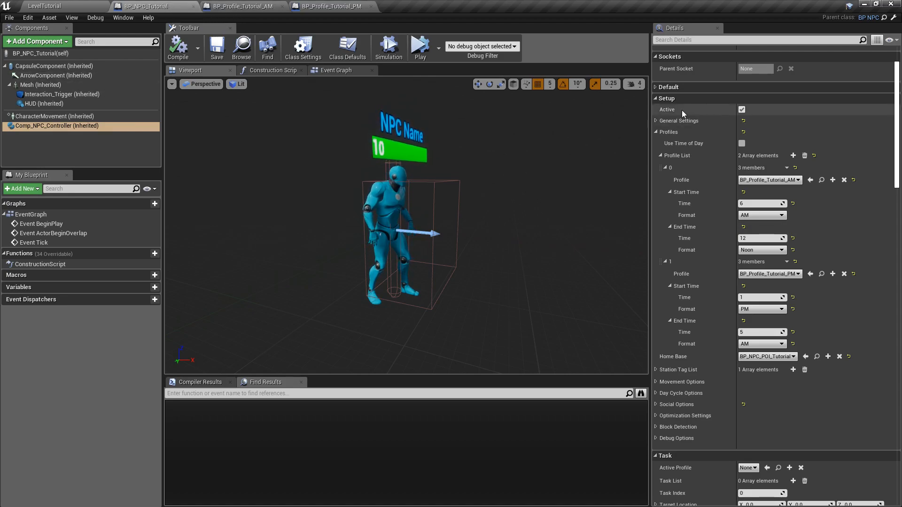
click(656, 131)
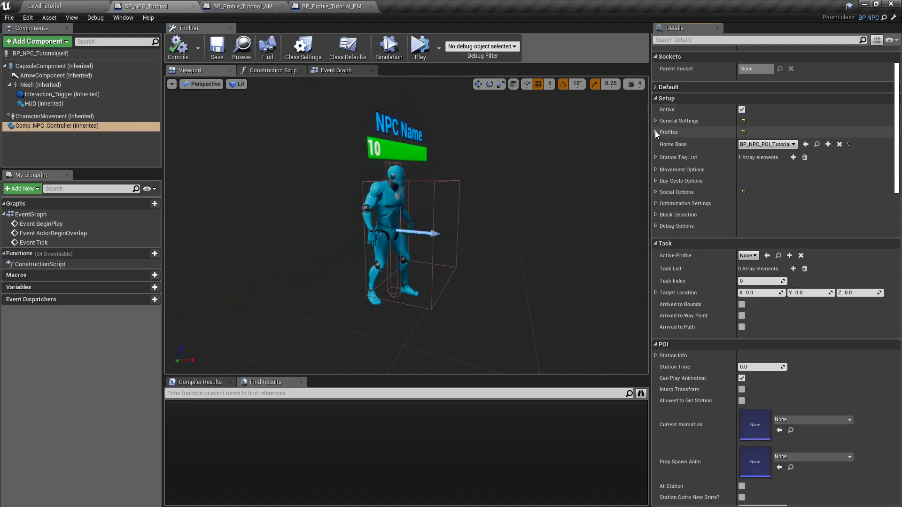
click(656, 225)
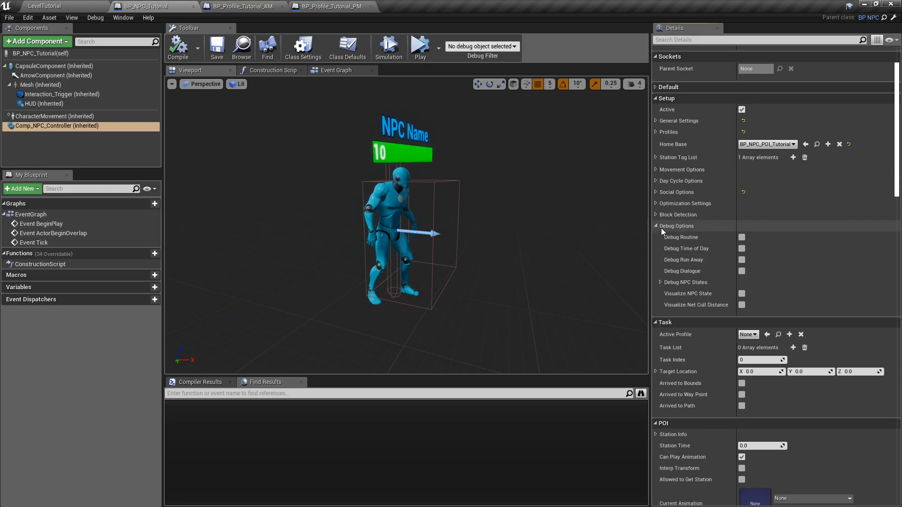
mouse_move(742, 237)
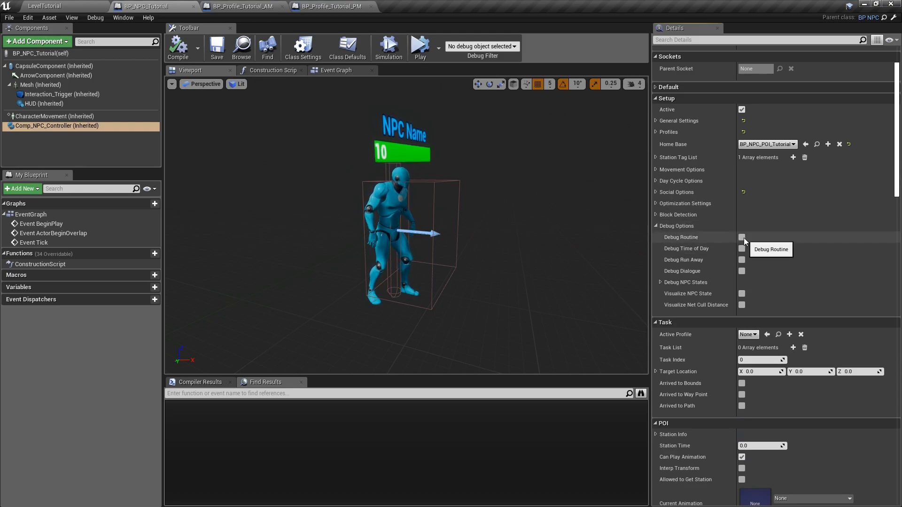
click(742, 236)
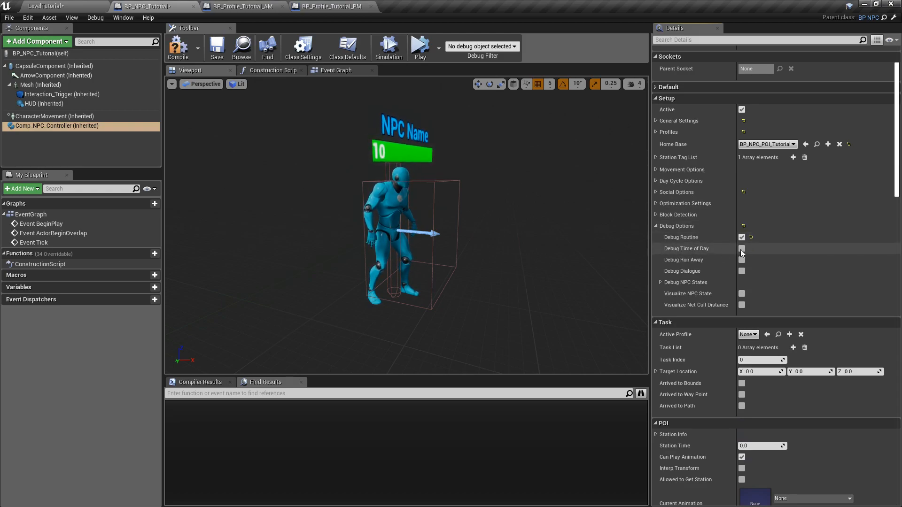
click(217, 48)
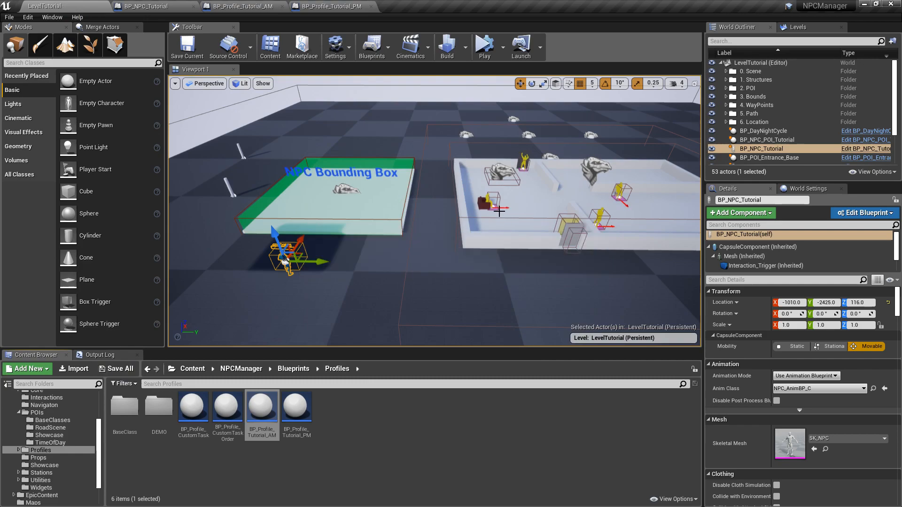
mouse_move(485, 47)
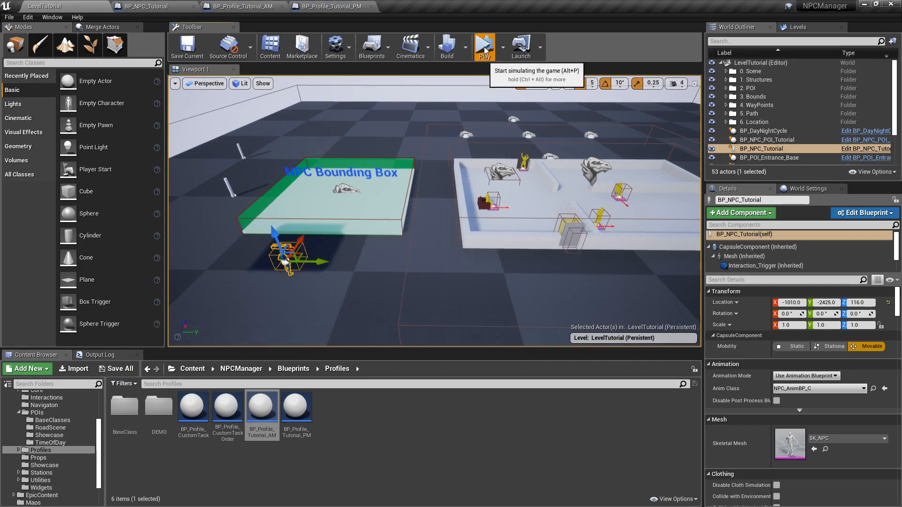
Simulate the level to see the NPC roaming under the AM profile, then stop
click(484, 47)
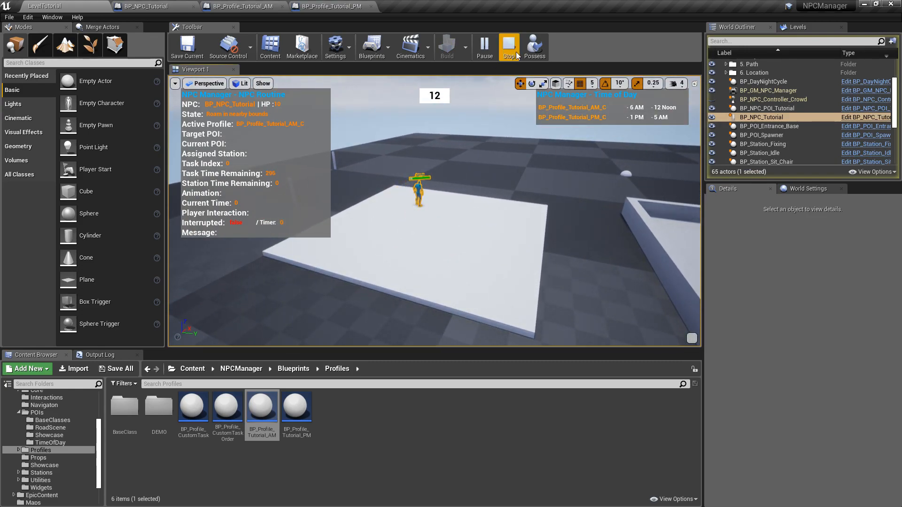
click(509, 47)
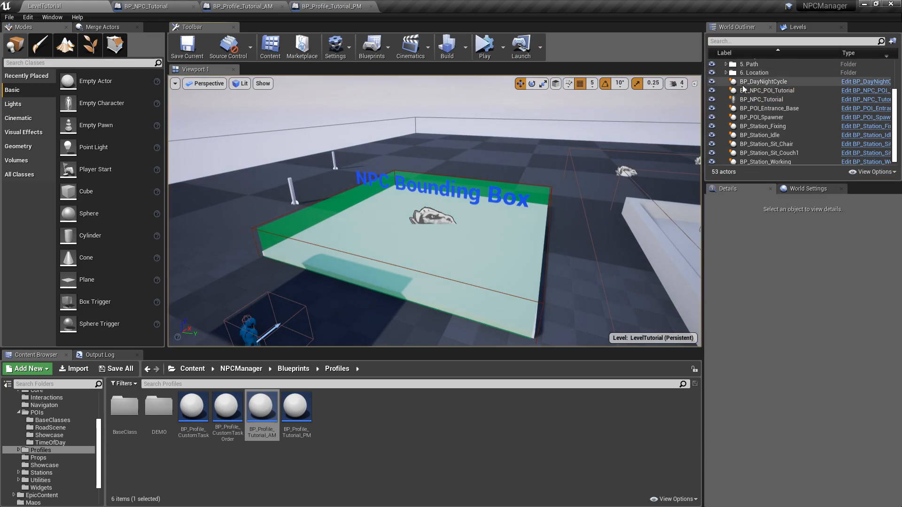
mouse_move(771, 83)
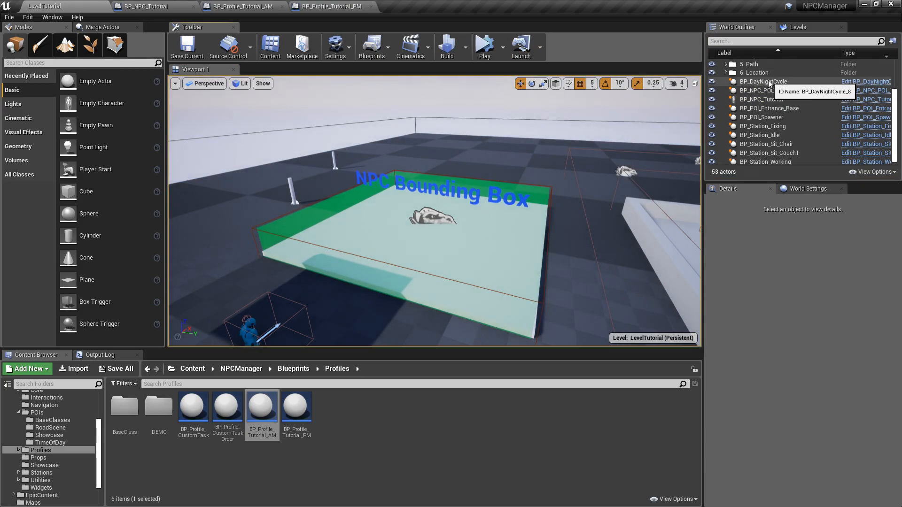
Change BP_DayNightCycle's Start Hour from 10.0 to 8.0
click(764, 82)
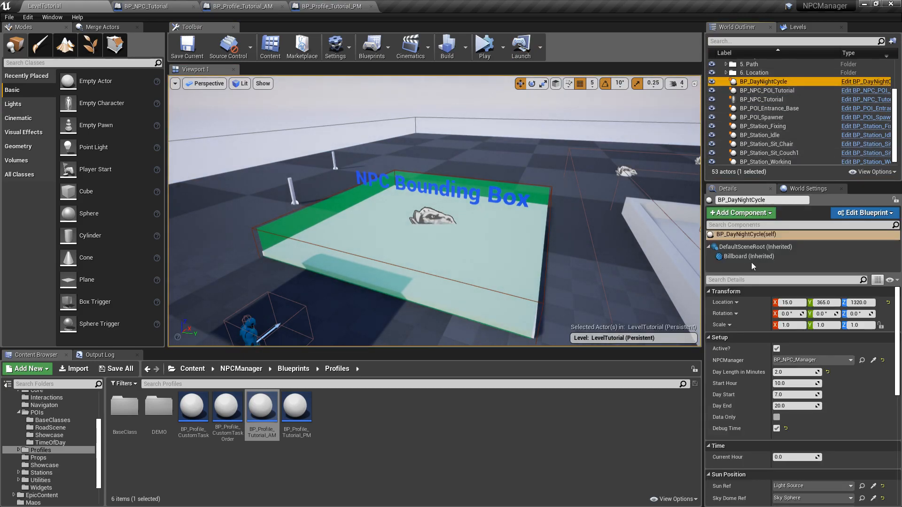
mouse_move(722, 384)
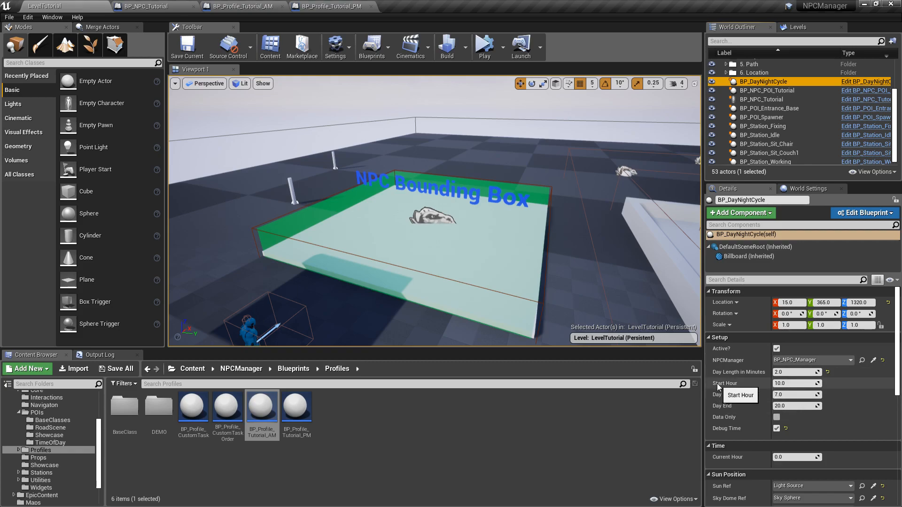
click(797, 384)
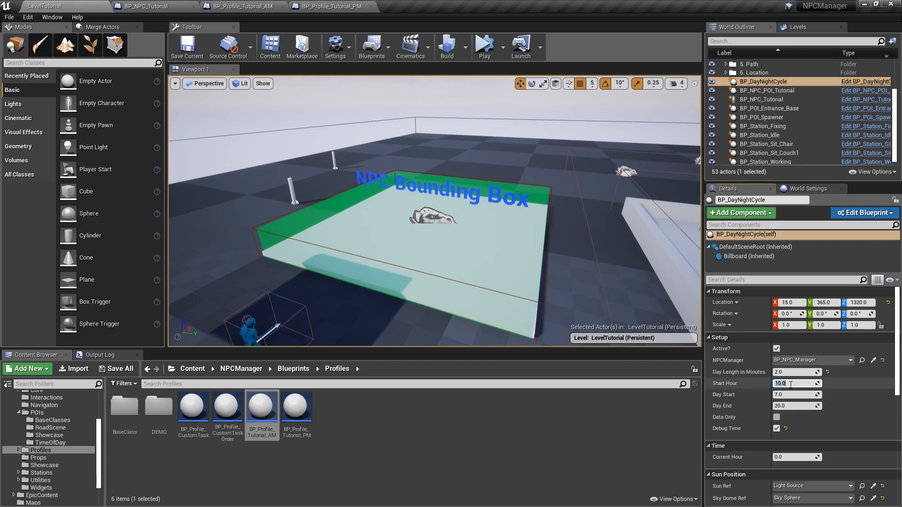
text(8.0)
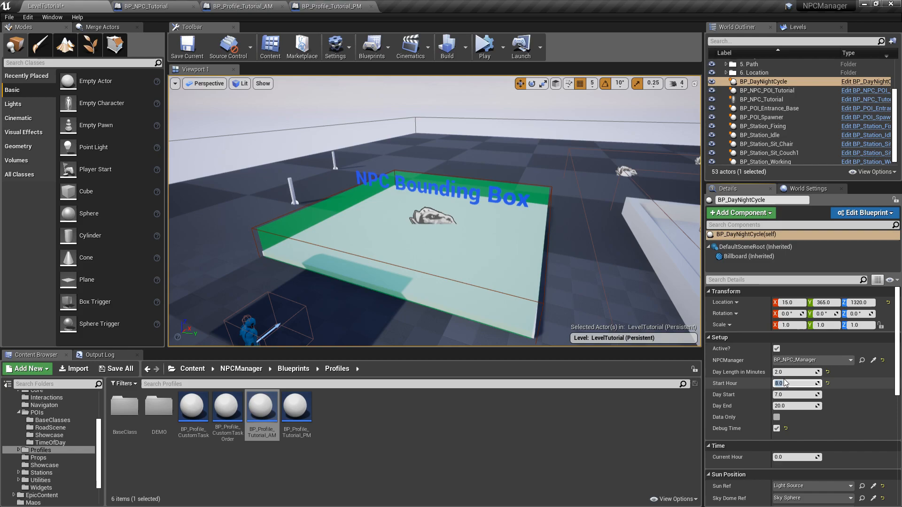
click(116, 369)
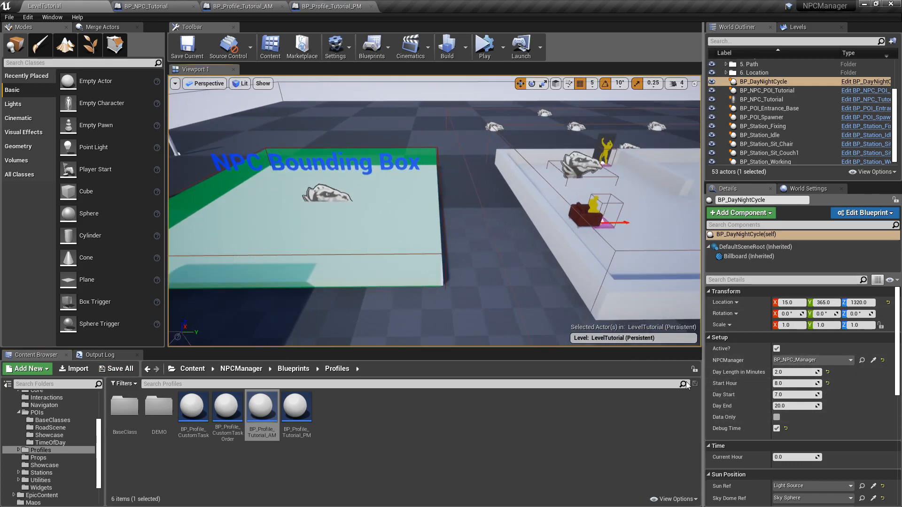
mouse_move(485, 46)
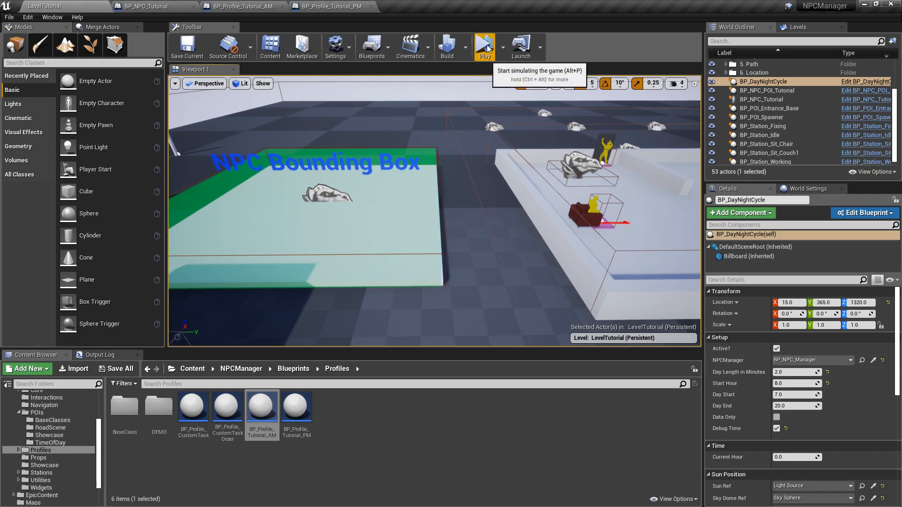
click(484, 47)
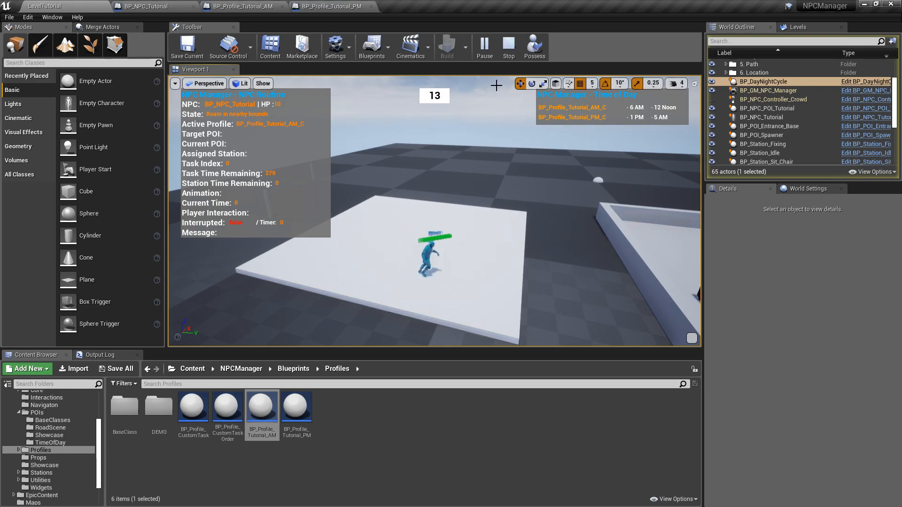
click(507, 46)
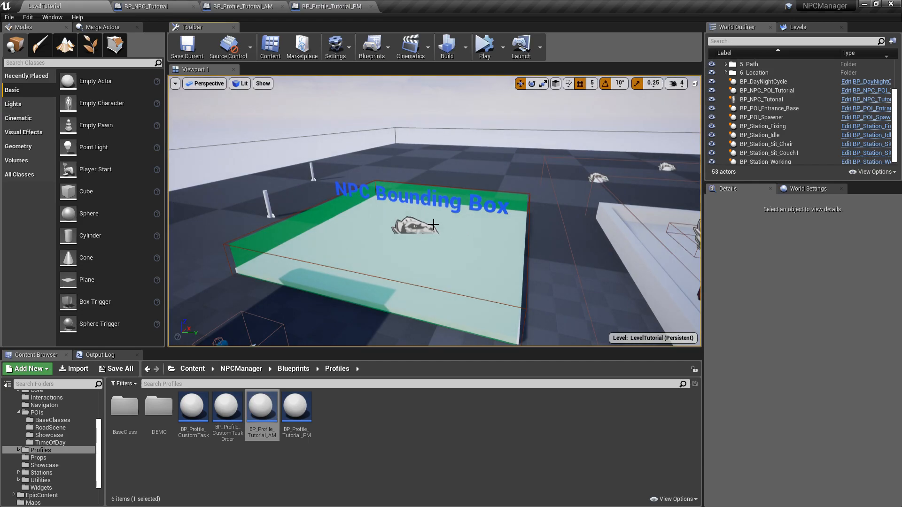
mouse_move(457, 221)
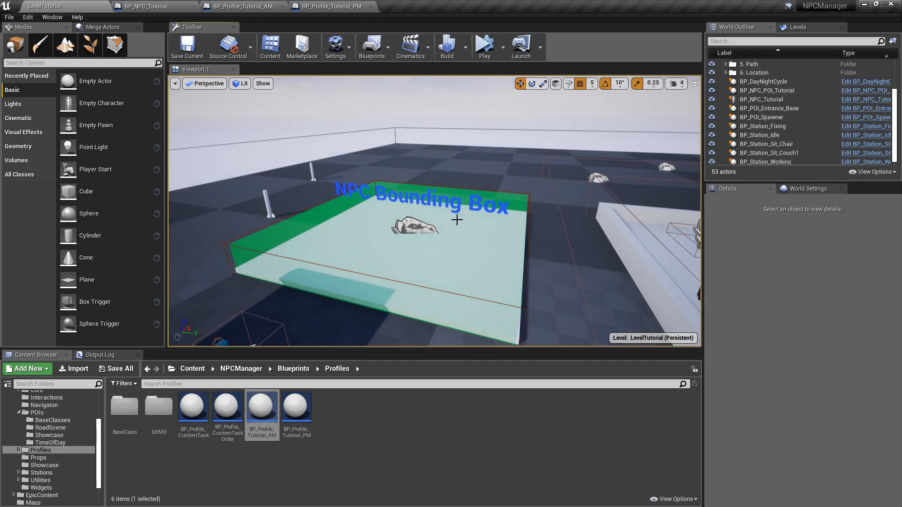
click(144, 6)
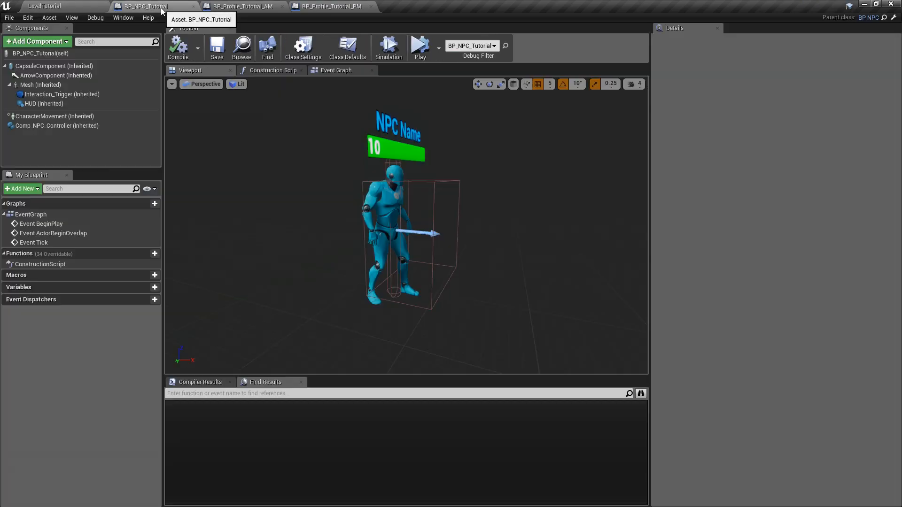
mouse_move(57, 129)
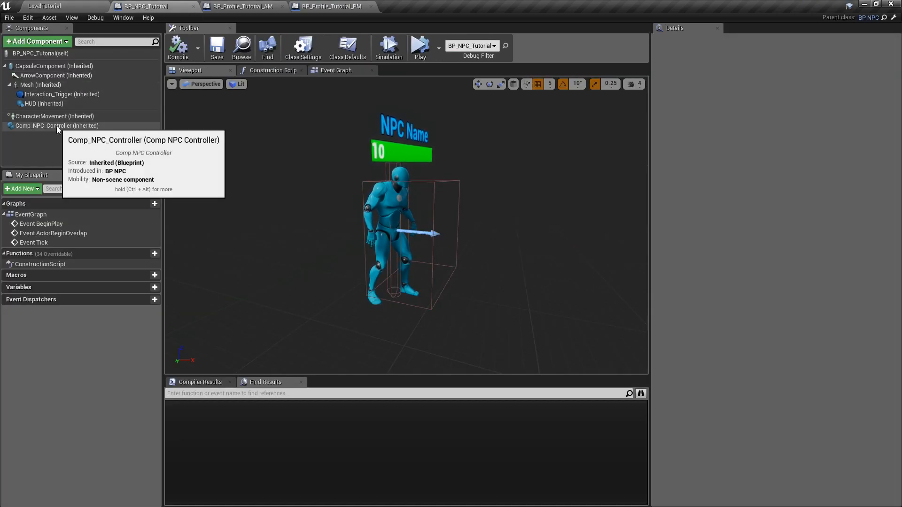
click(56, 125)
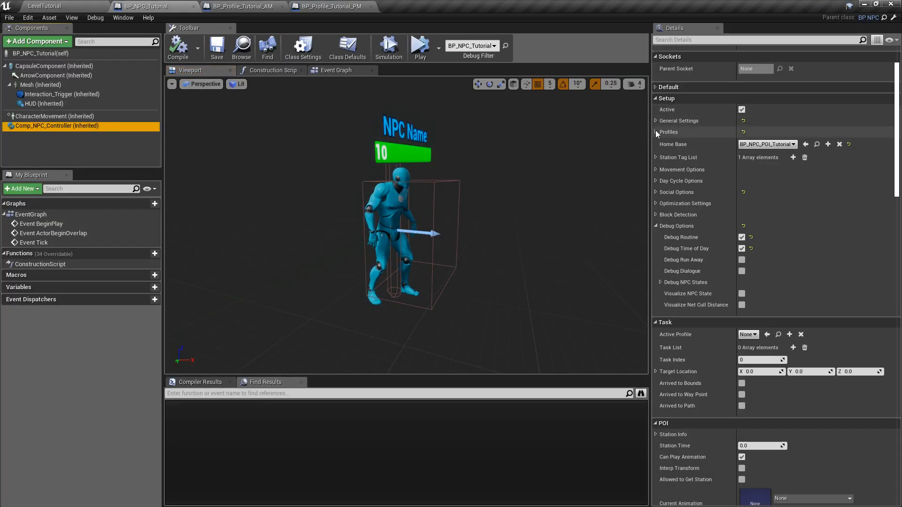
click(655, 132)
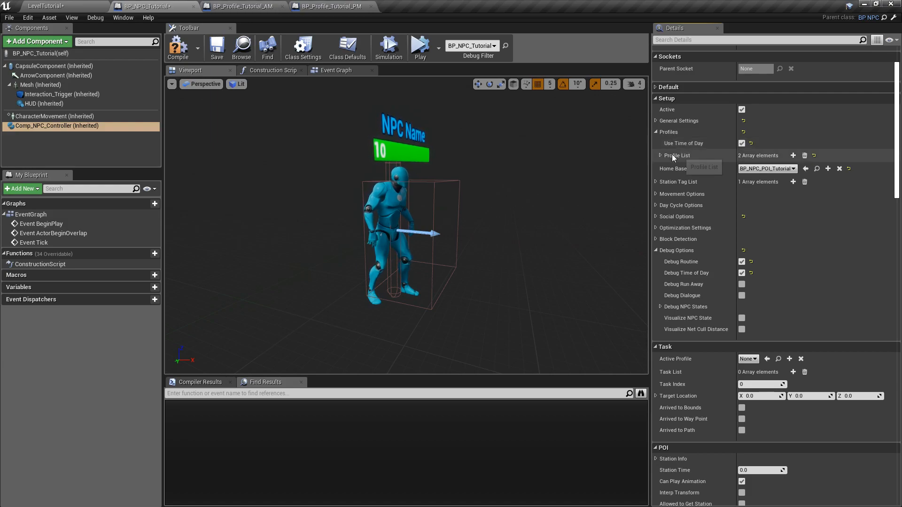
click(660, 155)
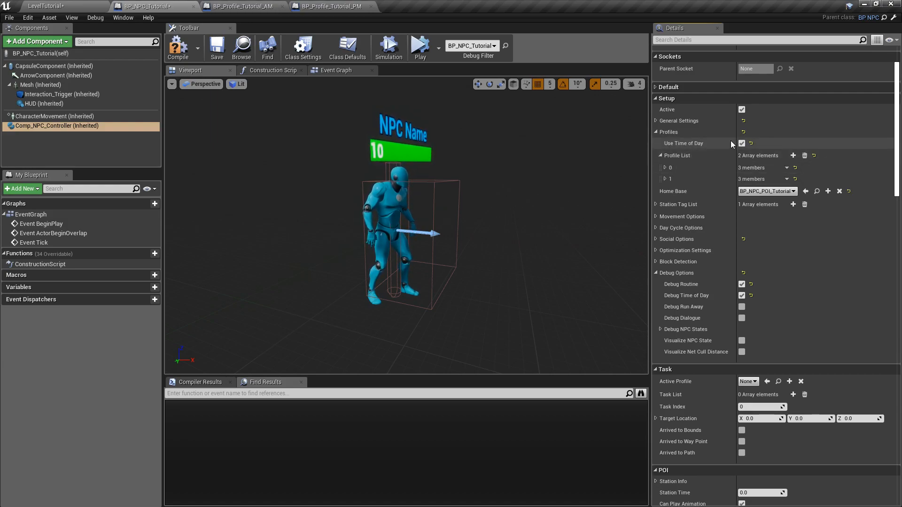
click(217, 47)
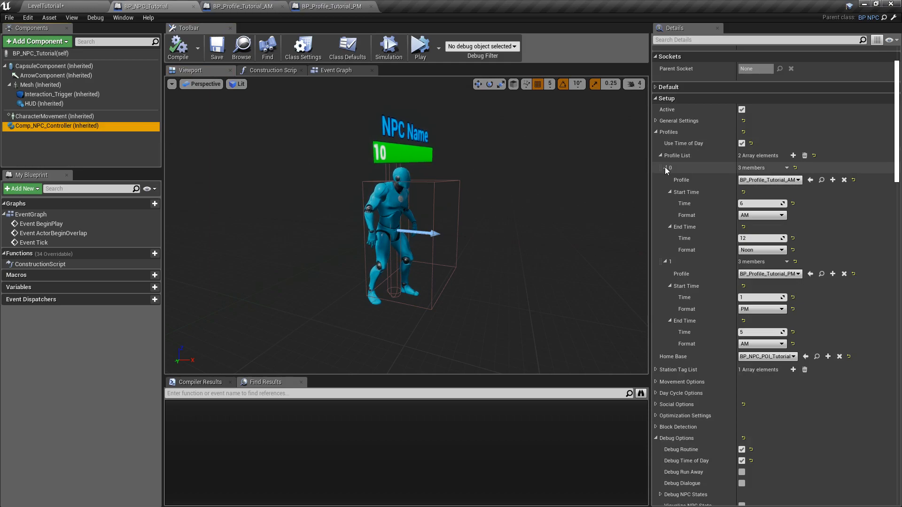
click(659, 167)
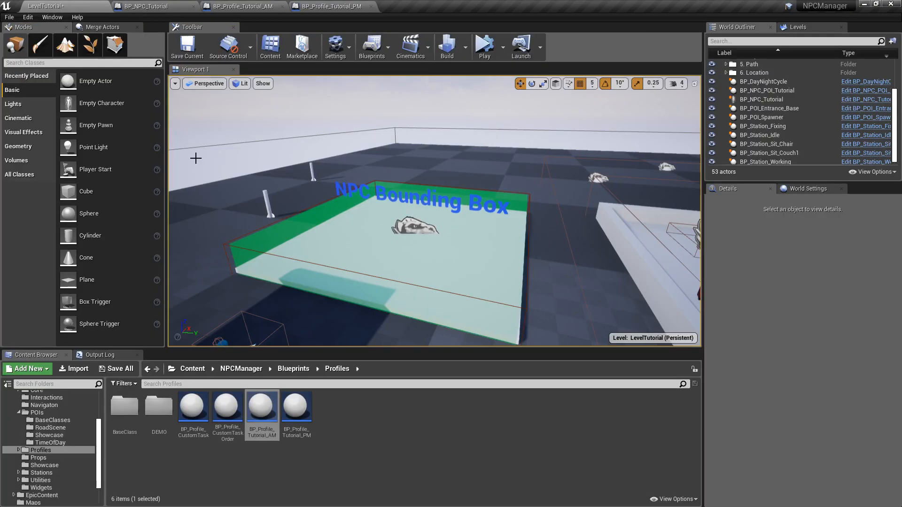
Save all, simulate until the NPC switches to the PM profile at hour 14, then stop
click(120, 369)
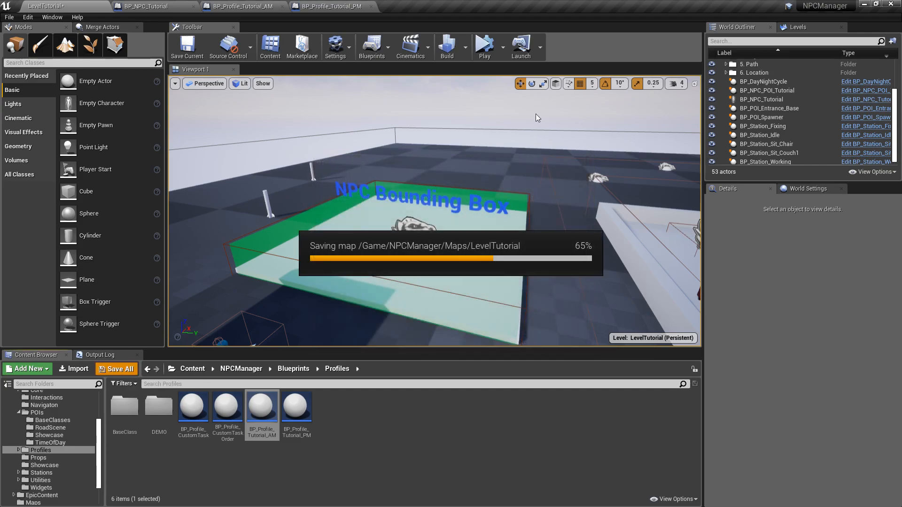
click(483, 46)
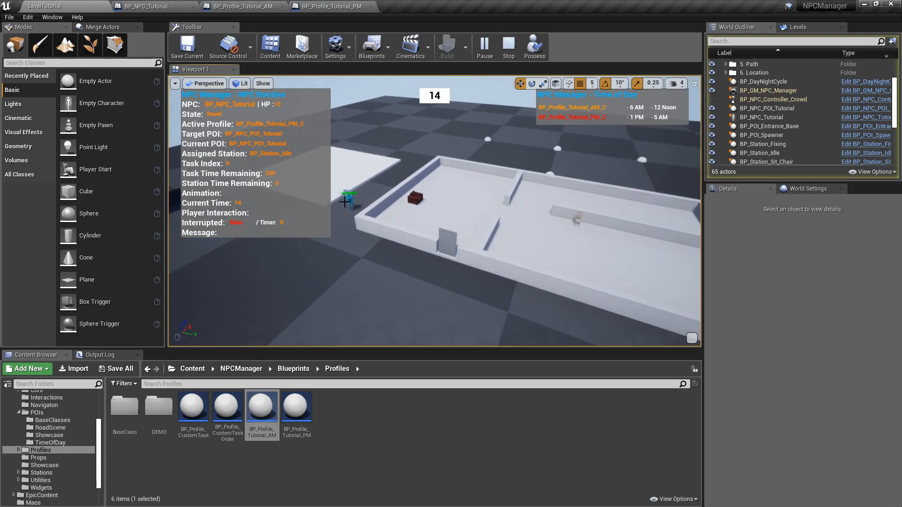
mouse_move(507, 46)
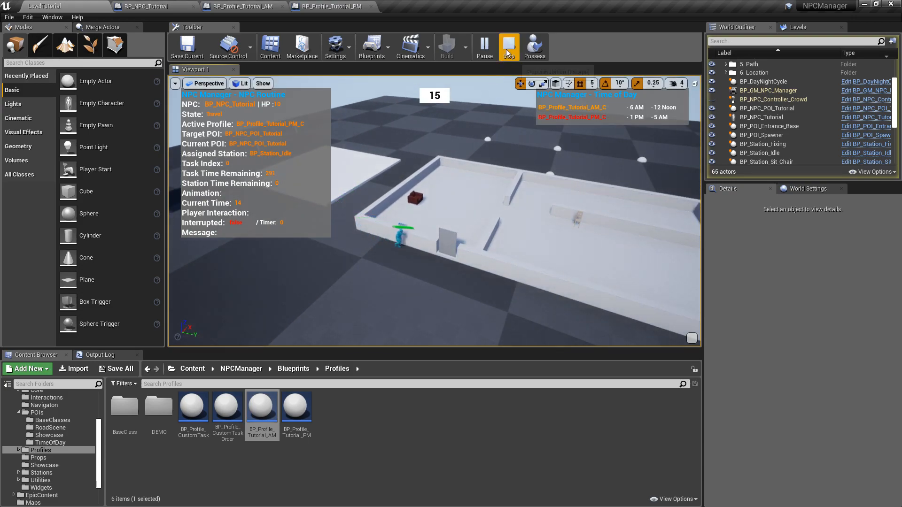
click(508, 46)
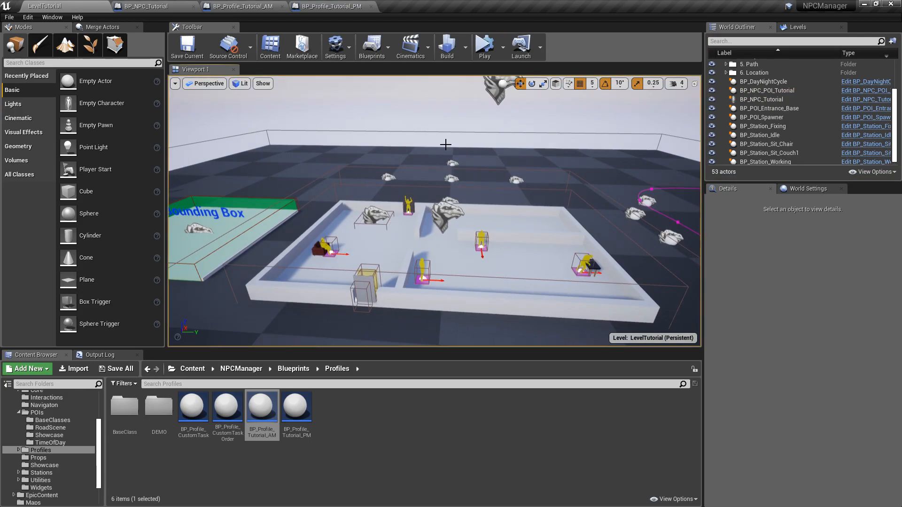
Select the day-night cycle actor and bring up BP_NPC_Tutorial's Profile List settings
click(762, 81)
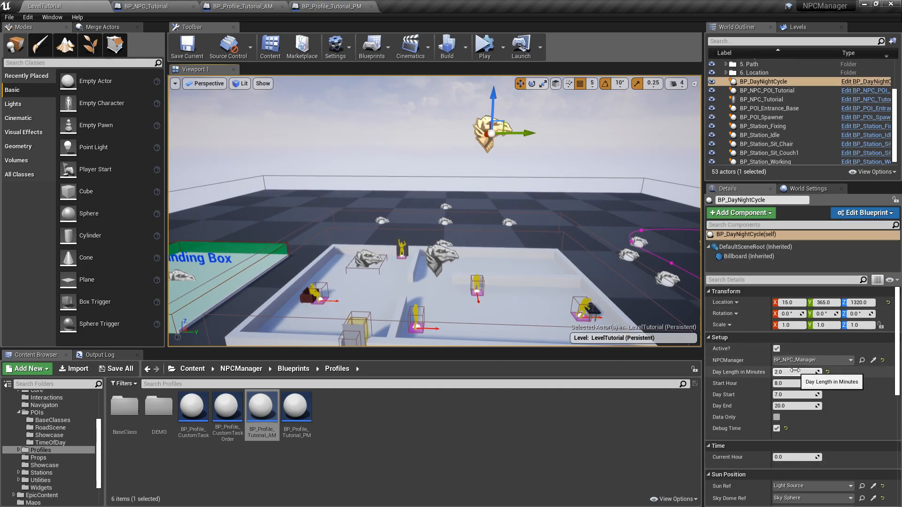
mouse_move(401, 164)
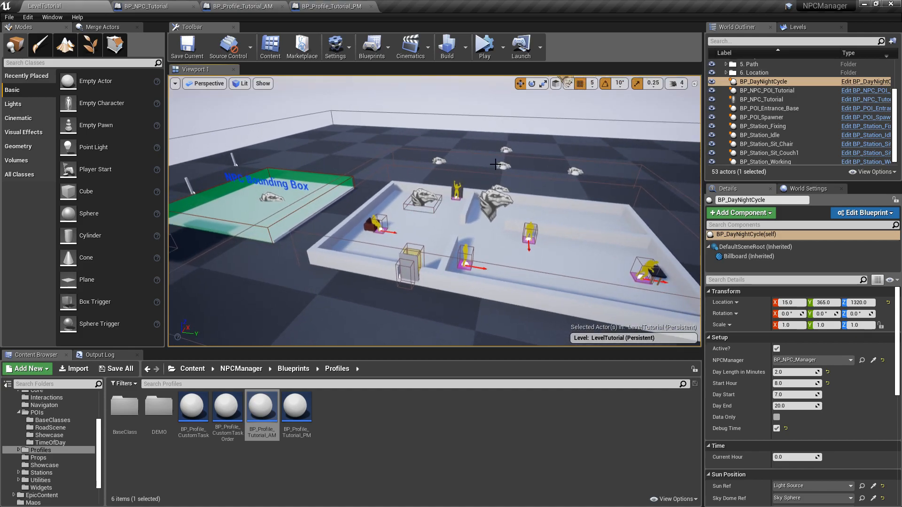
mouse_move(146, 6)
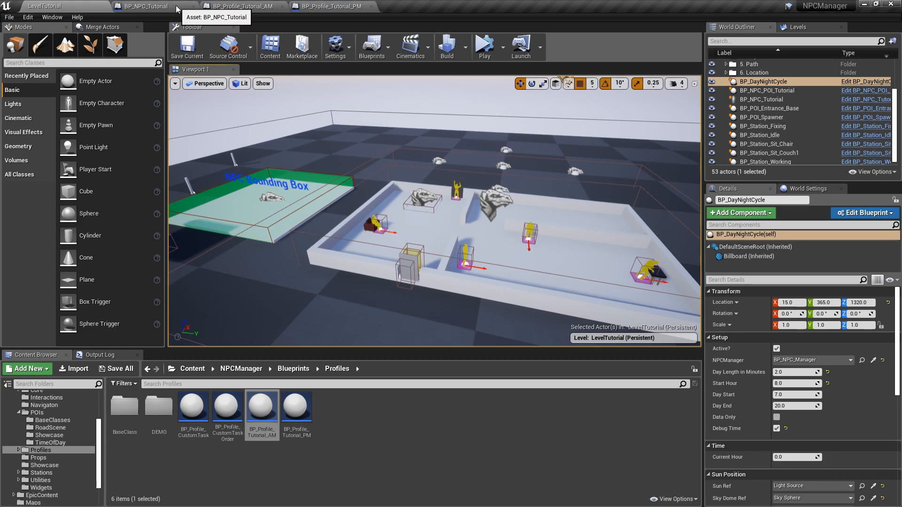
click(144, 6)
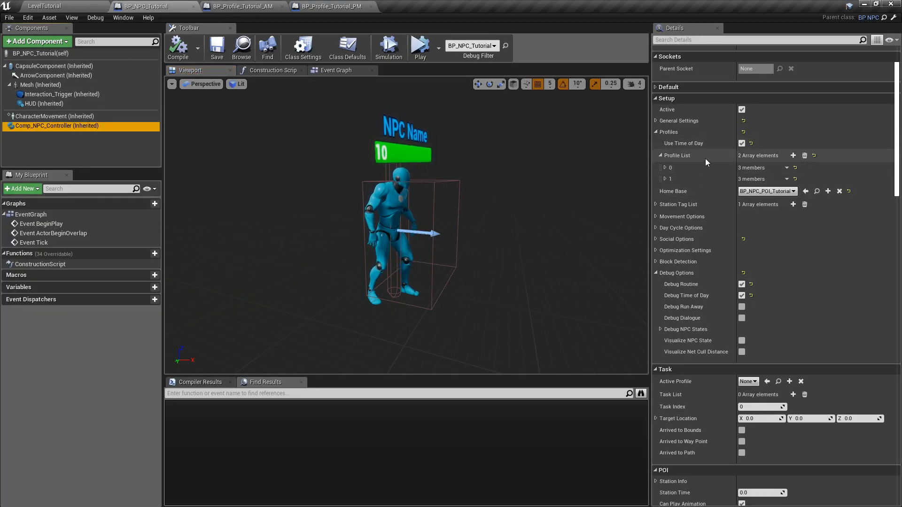
click(656, 168)
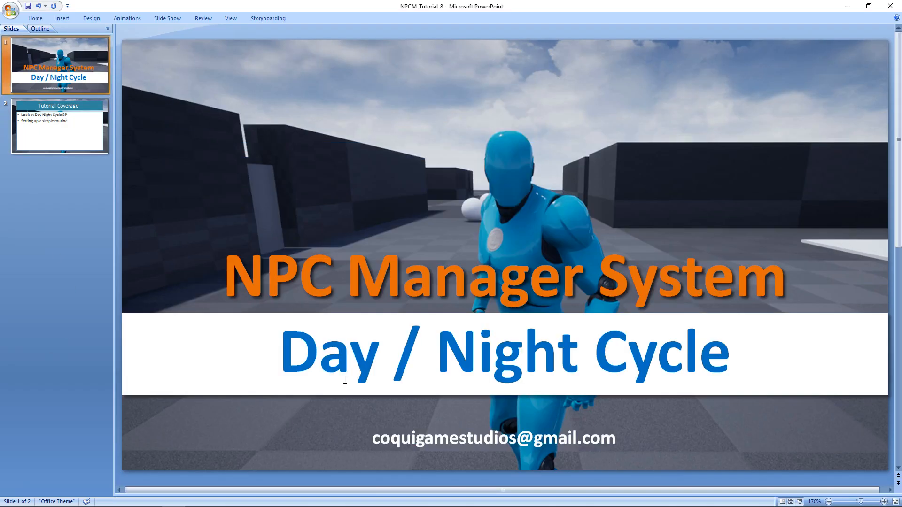
mouse_move(405, 439)
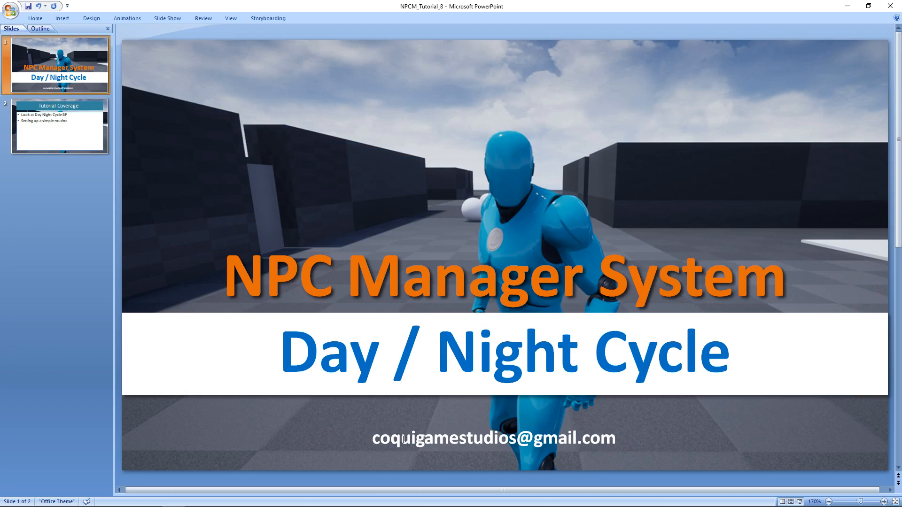